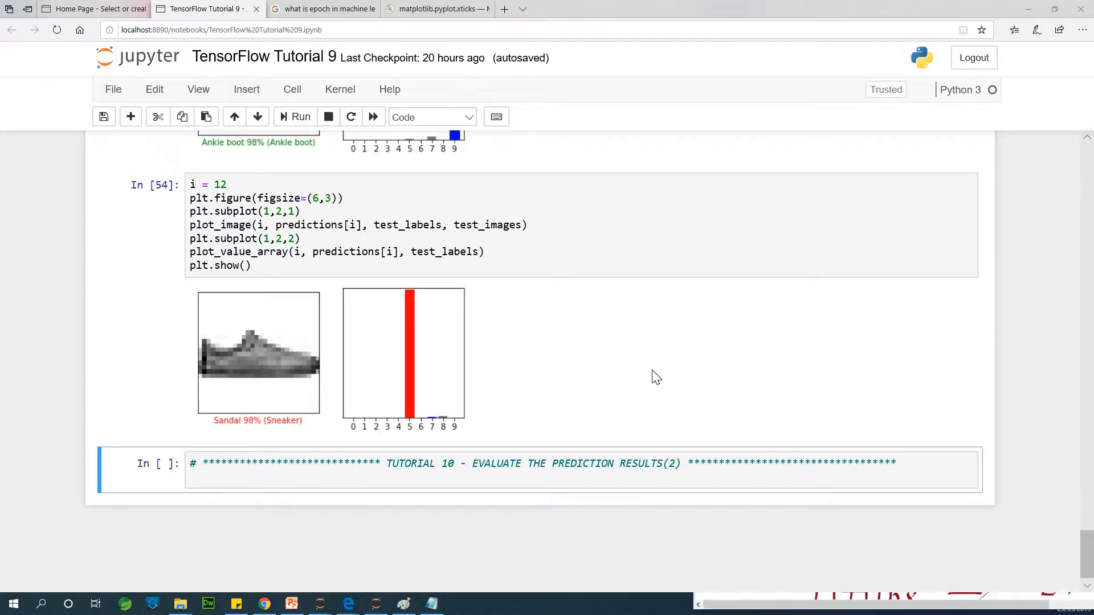
{"action": "mouse_move", "coordinate": [342, 109]}
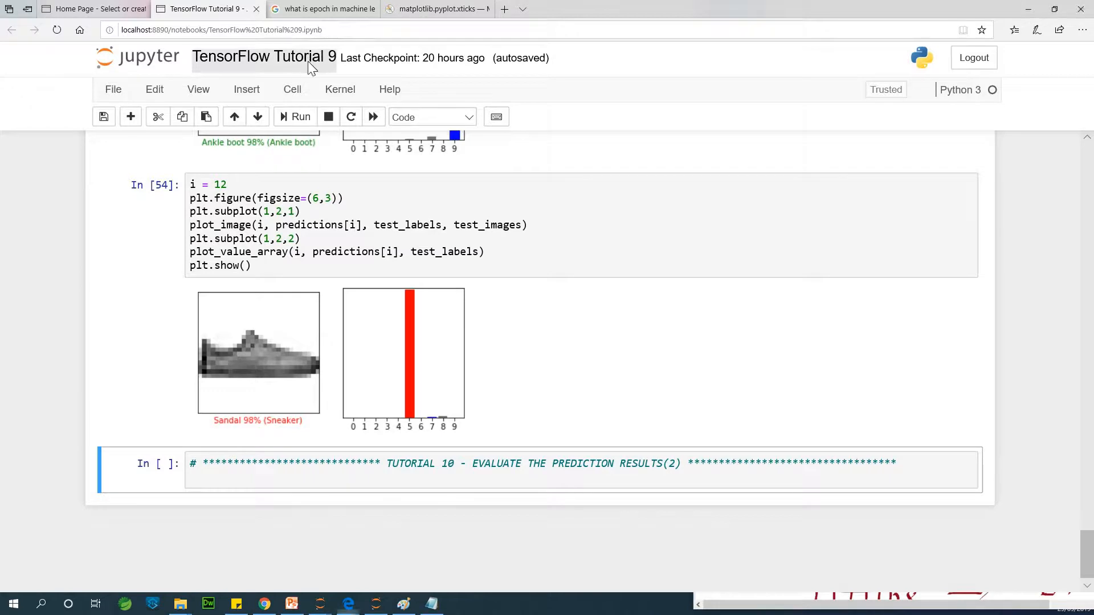
- Rename the notebook to 'TensorFlow Tutorial 10' through the Rename Notebook dialog
{"action": "left_click", "coordinate": [263, 57]}
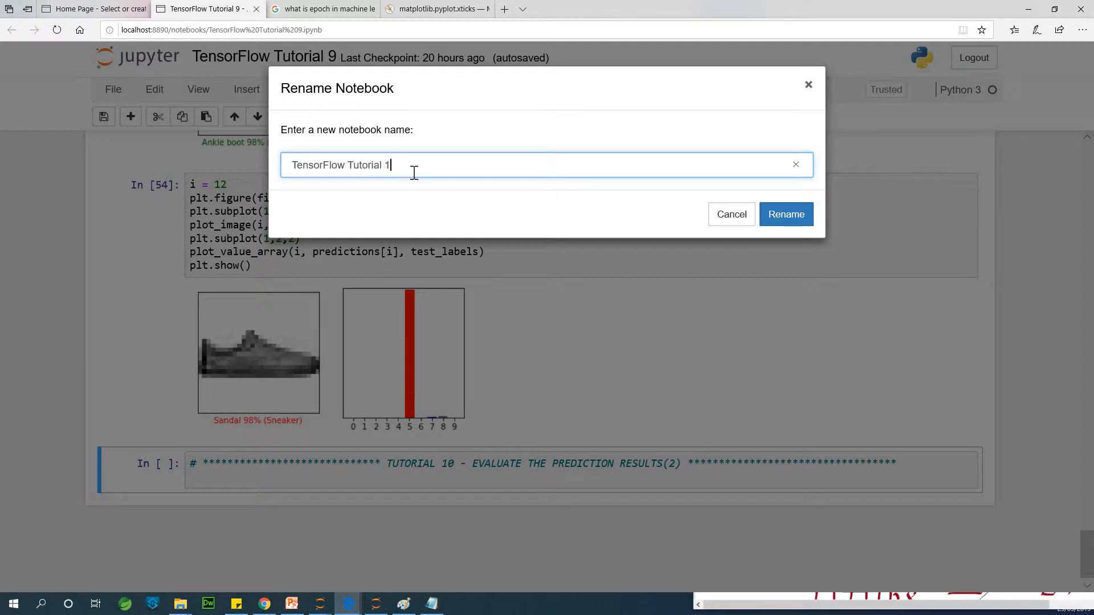
{"action": "left_click", "coordinate": [786, 214]}
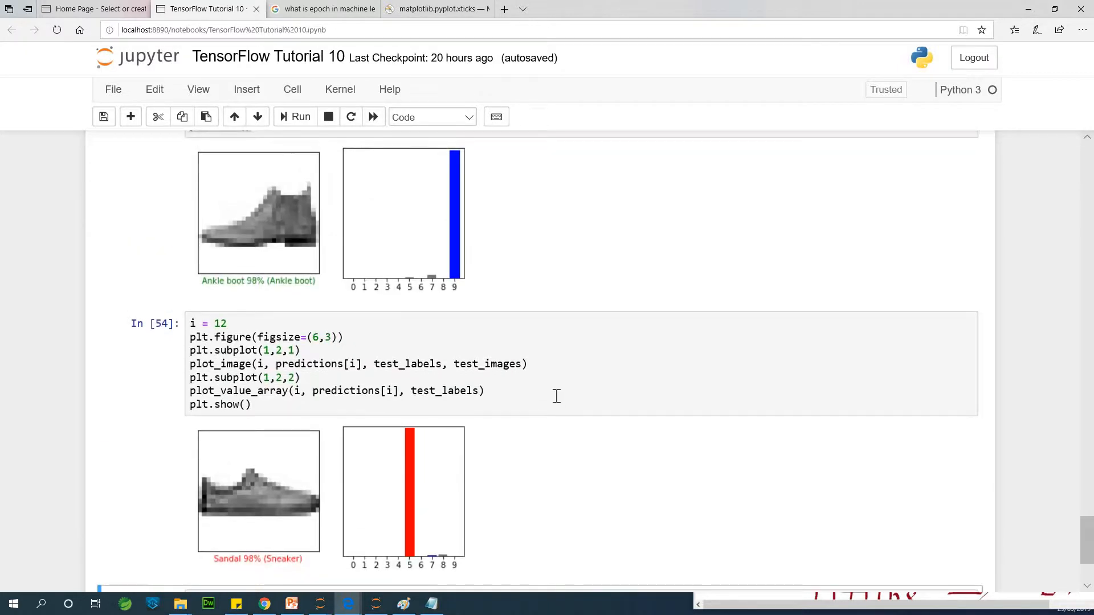
{"action": "scroll", "scroll_direction": "down", "scroll_amount": 3}
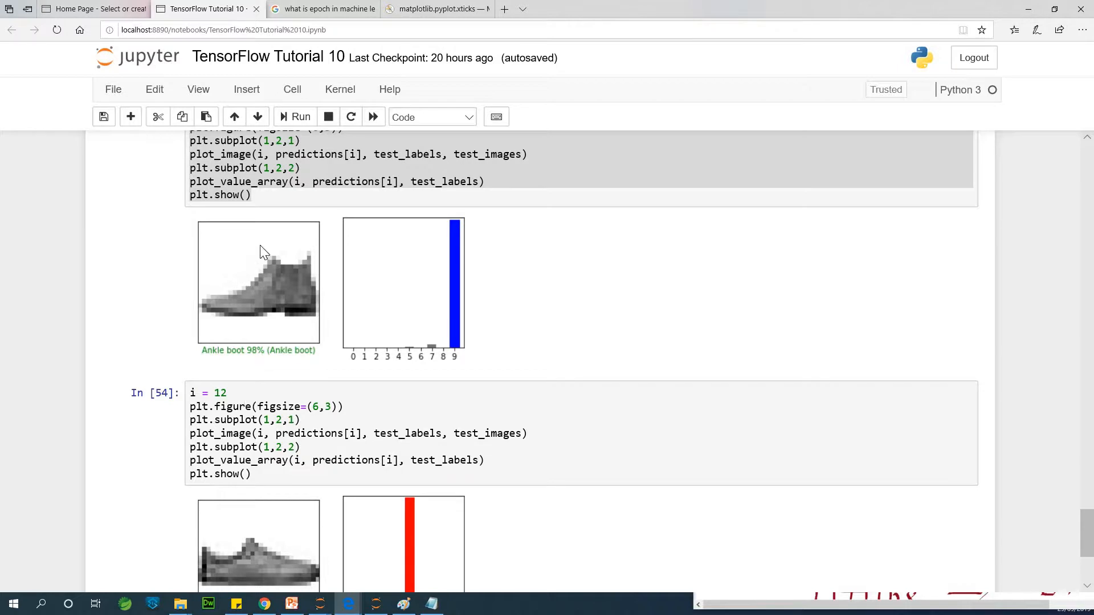
{"action": "mouse_move", "coordinate": [348, 348]}
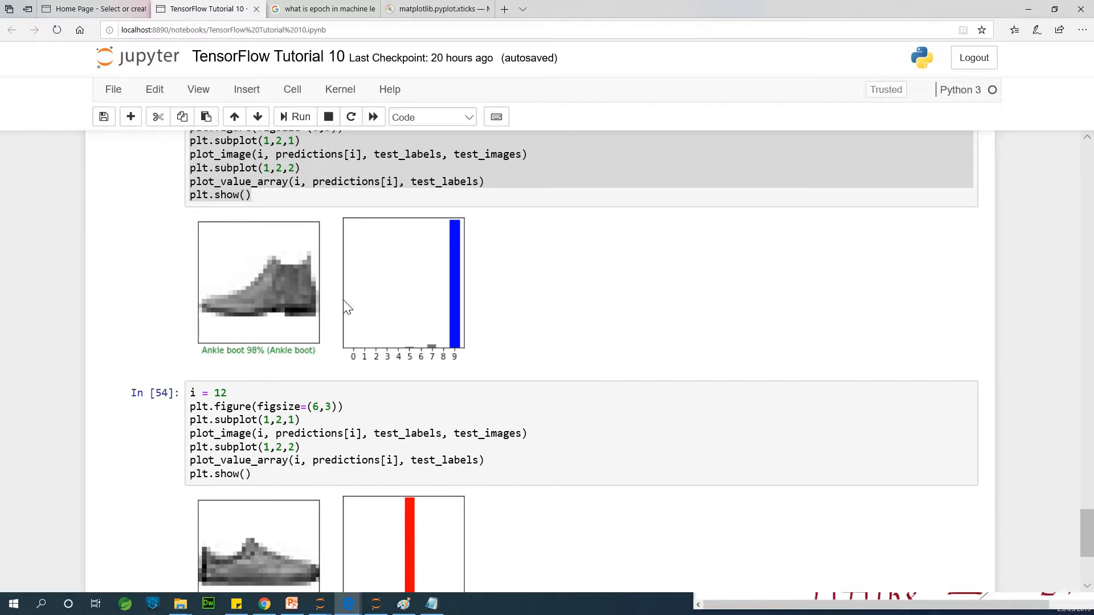
{"action": "mouse_move", "coordinate": [446, 261]}
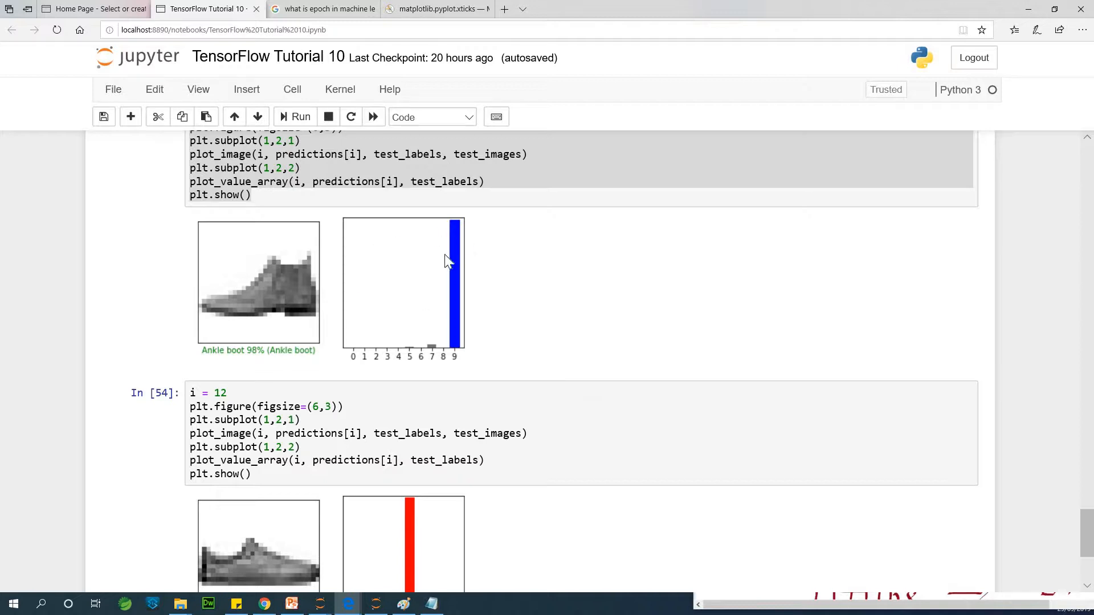
{"action": "mouse_move", "coordinate": [469, 307]}
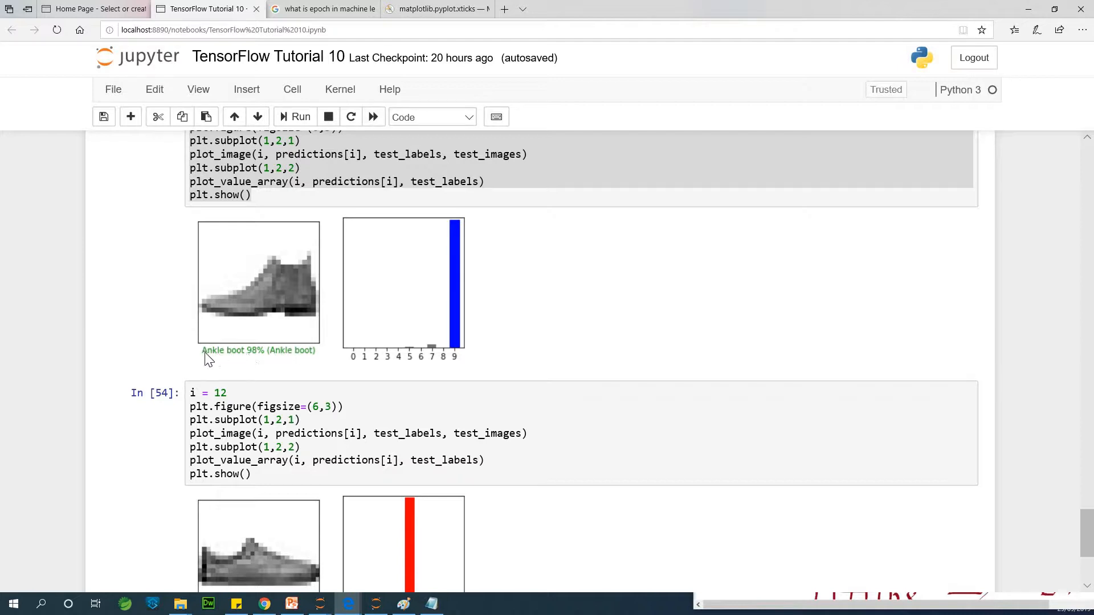
{"action": "mouse_move", "coordinate": [253, 361]}
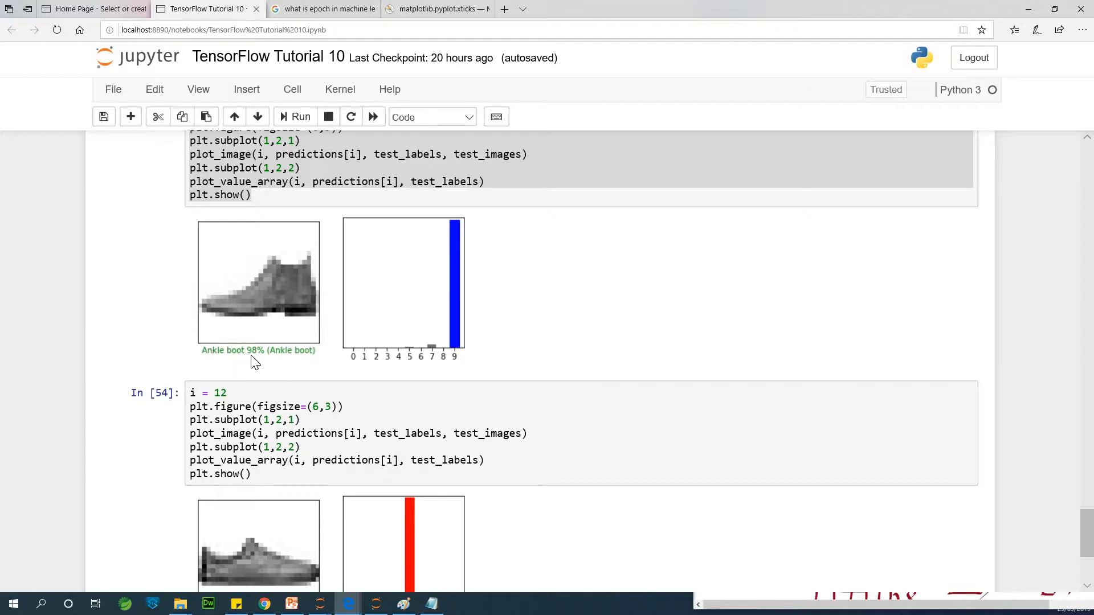
{"action": "mouse_move", "coordinate": [502, 251]}
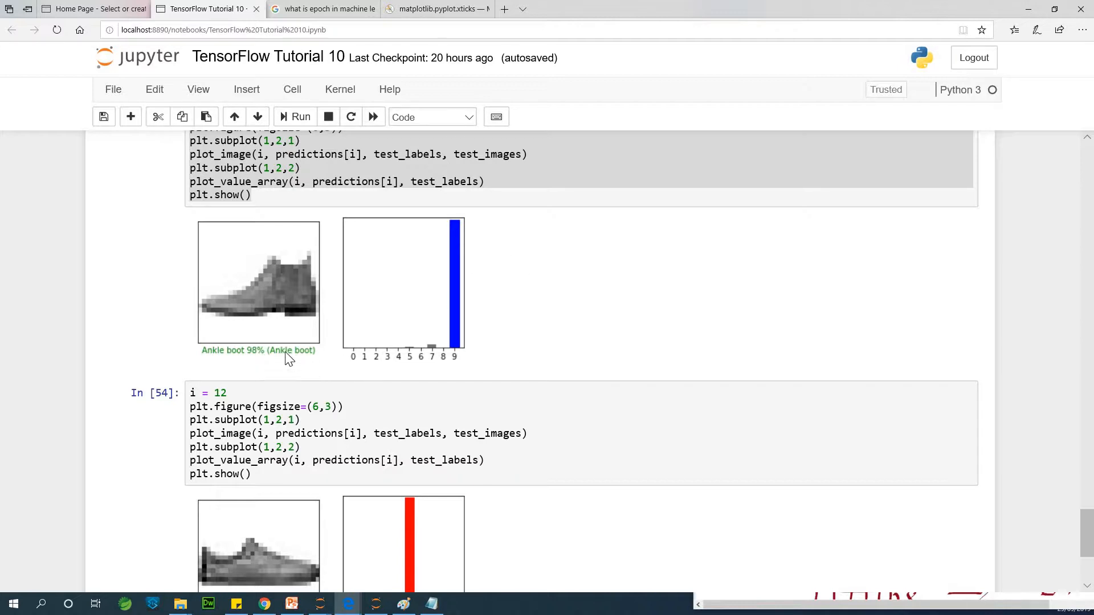
{"action": "scroll", "scroll_direction": "down", "scroll_amount": 3}
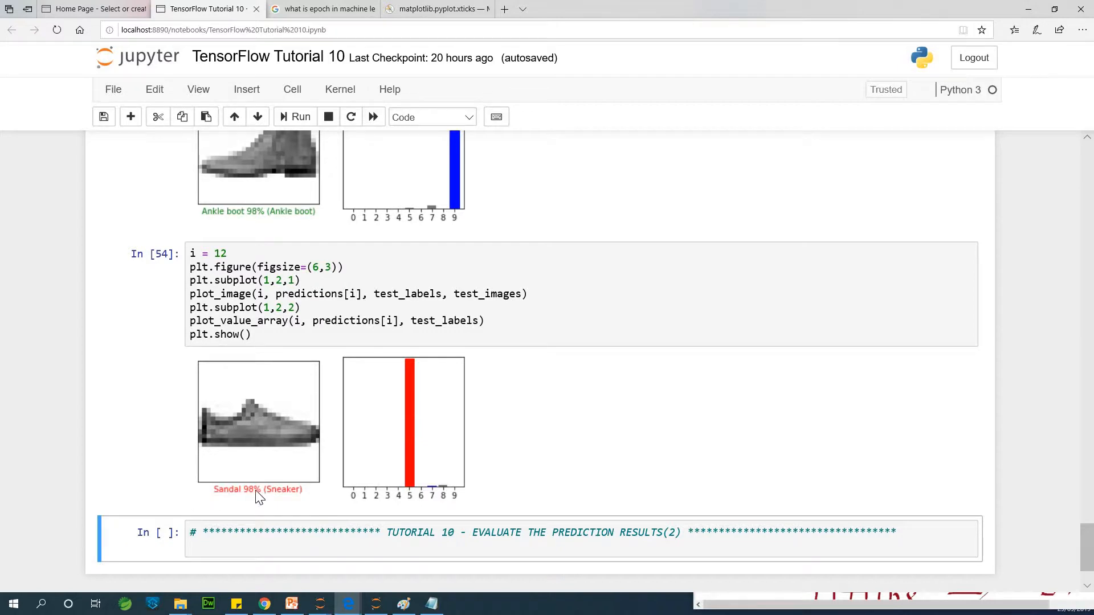
{"action": "mouse_move", "coordinate": [356, 484]}
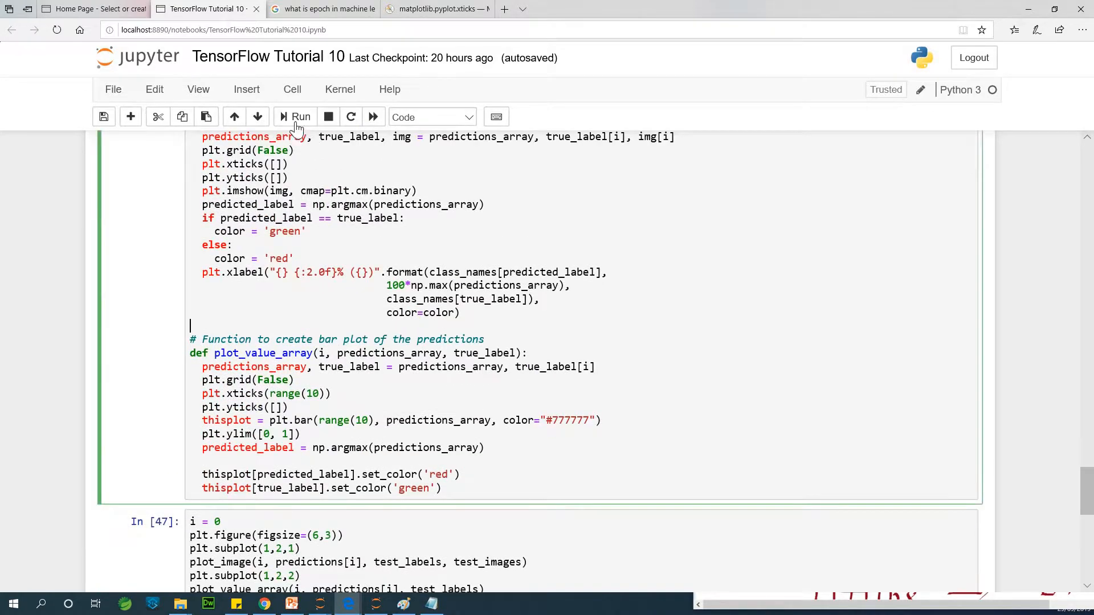
- Re-run the plotting helper functions cell and scroll down to the example cells
{"action": "left_click", "coordinate": [299, 116]}
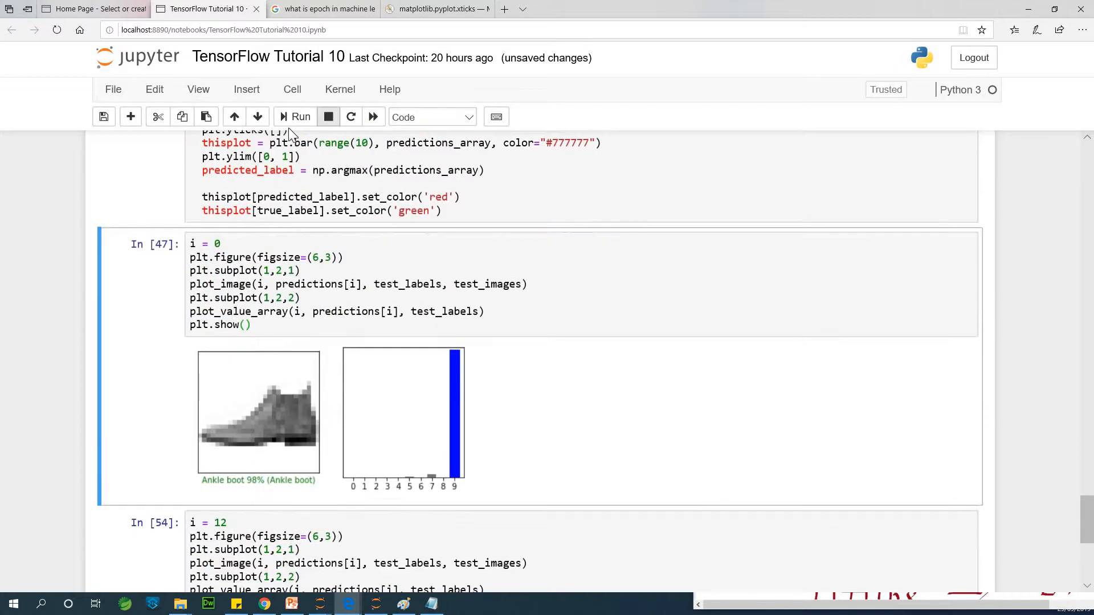
{"action": "scroll", "scroll_direction": "down", "scroll_amount": 3}
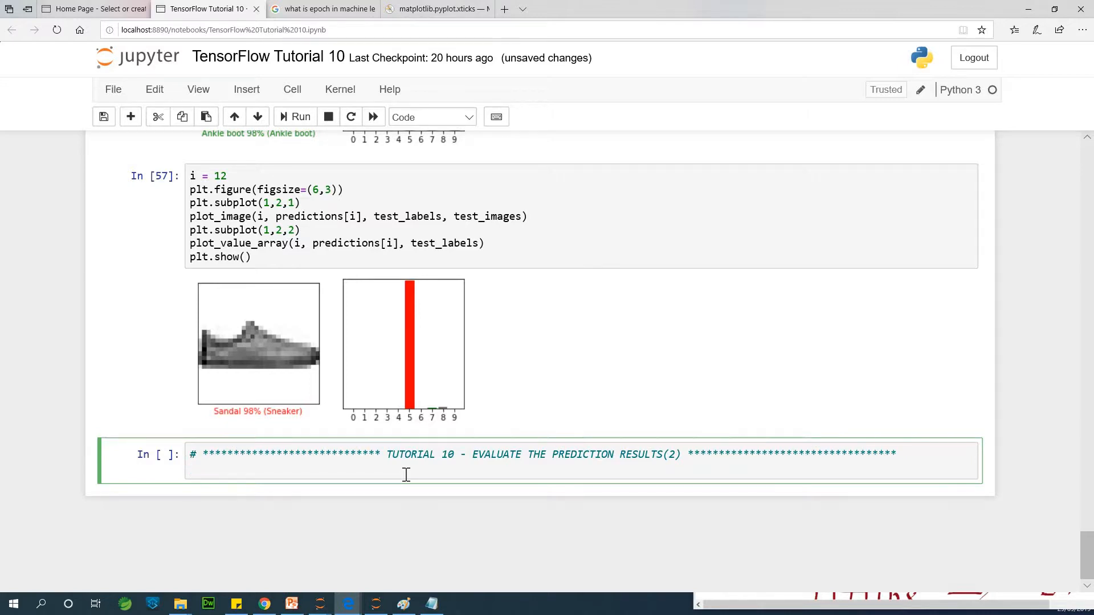
- Type the grid size variables rows, cols = 3 and num_images = rows * cols
{"action": "type", "text": "rows ="}
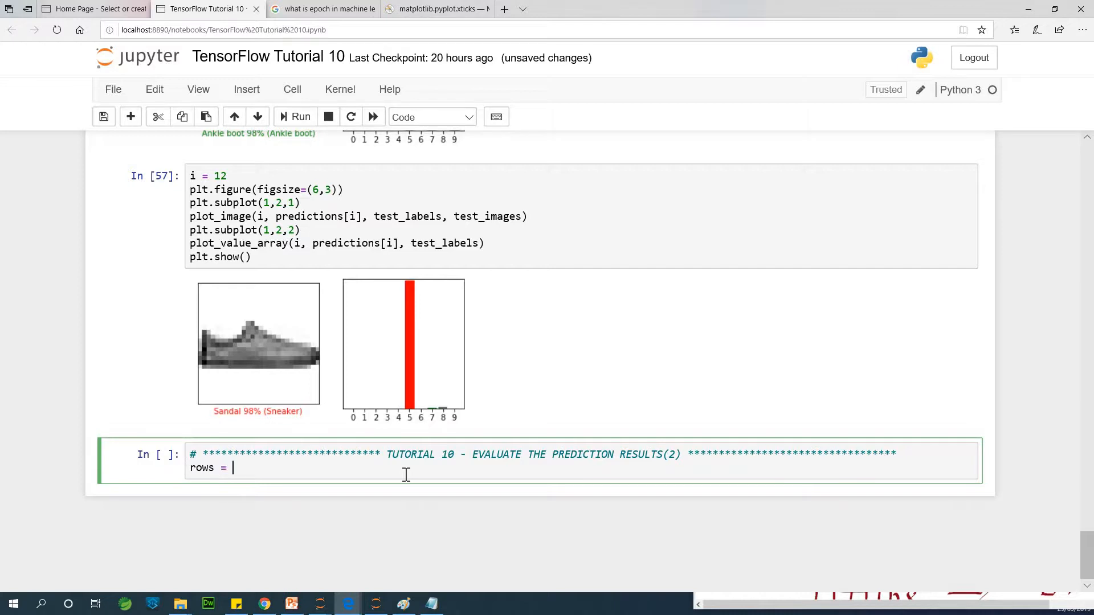
{"action": "type", "text": "6"}
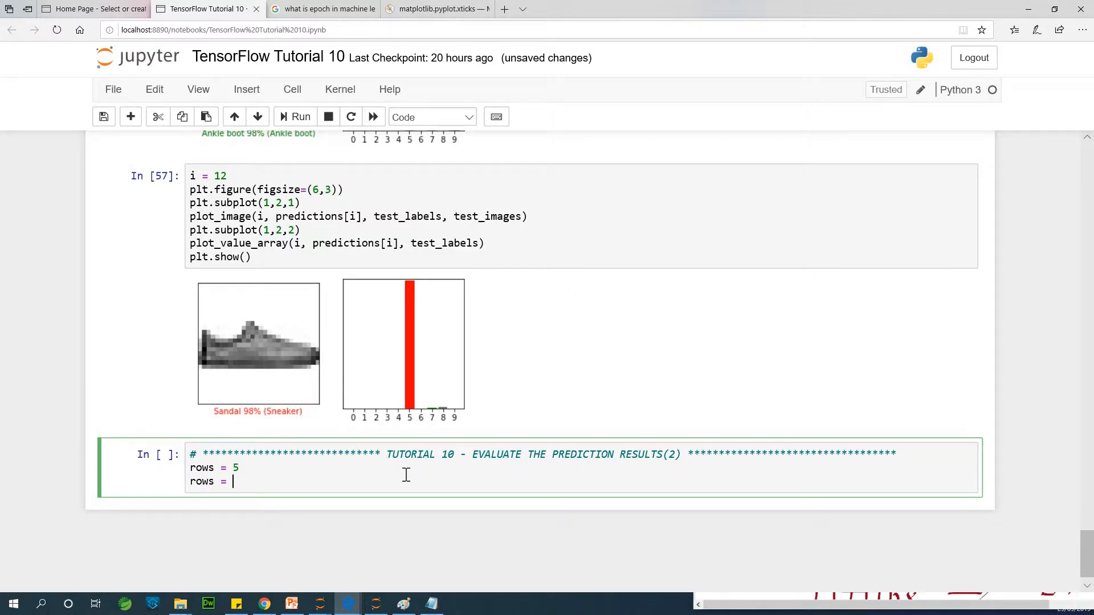
{"action": "type", "text": "3"}
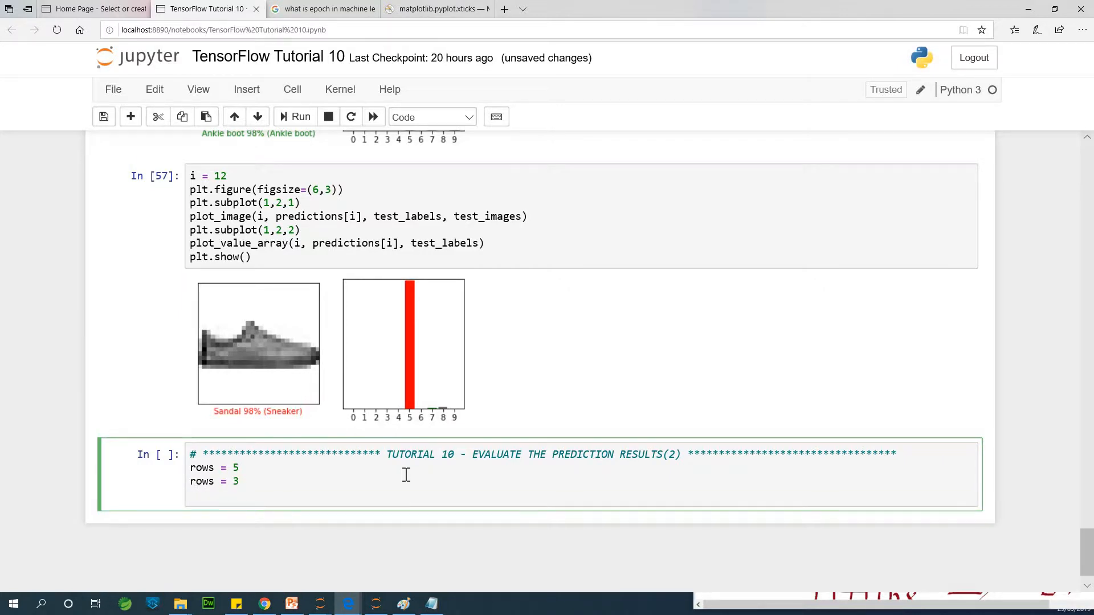
{"action": "type", "text": "col"}
{"action": "key", "text": "enter"}
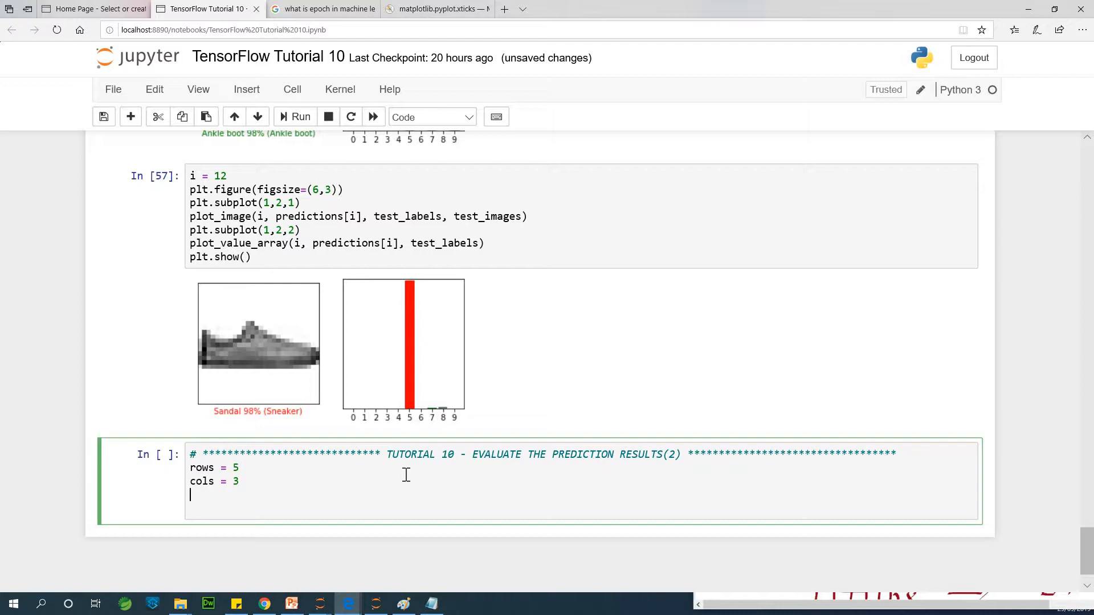
{"action": "key", "text": "enter"}
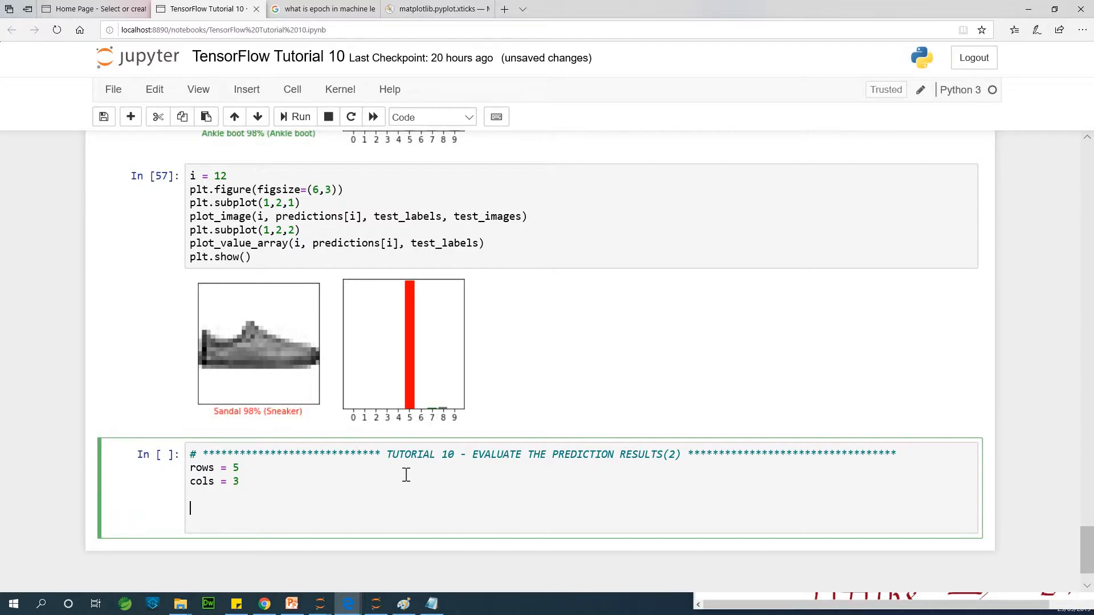
{"action": "type", "text": "num"}
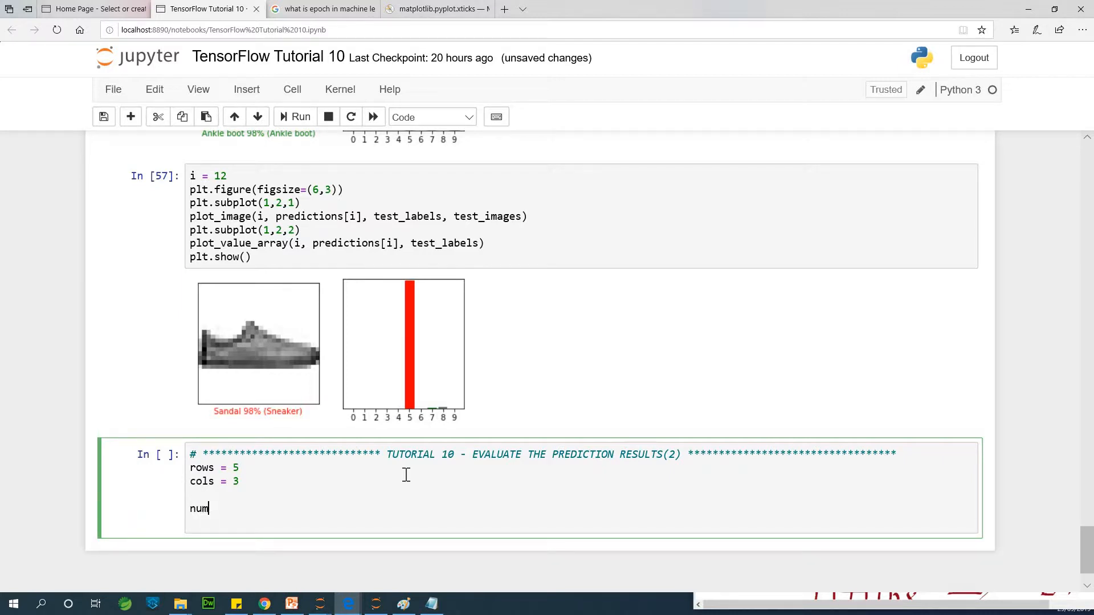
{"action": "type", "text": "_"}
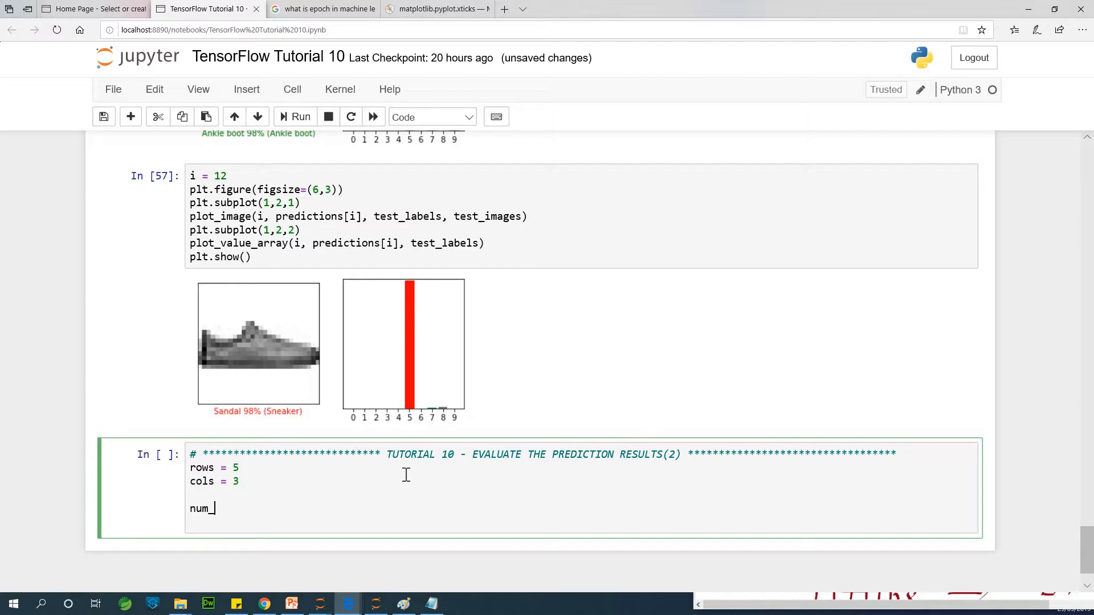
{"action": "type", "text": "im"}
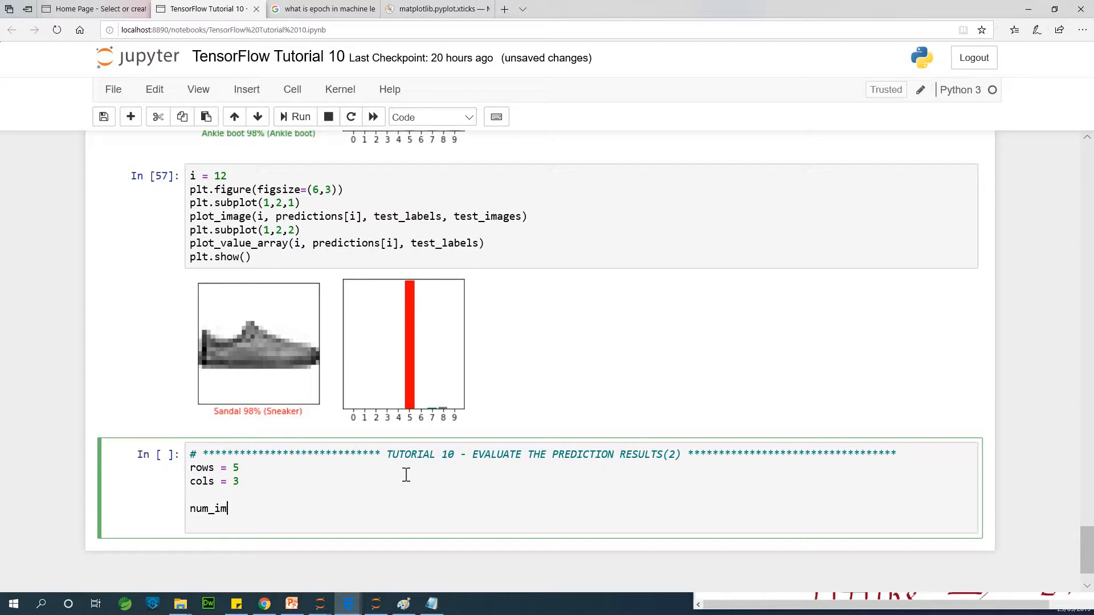
{"action": "type", "text": "ages"}
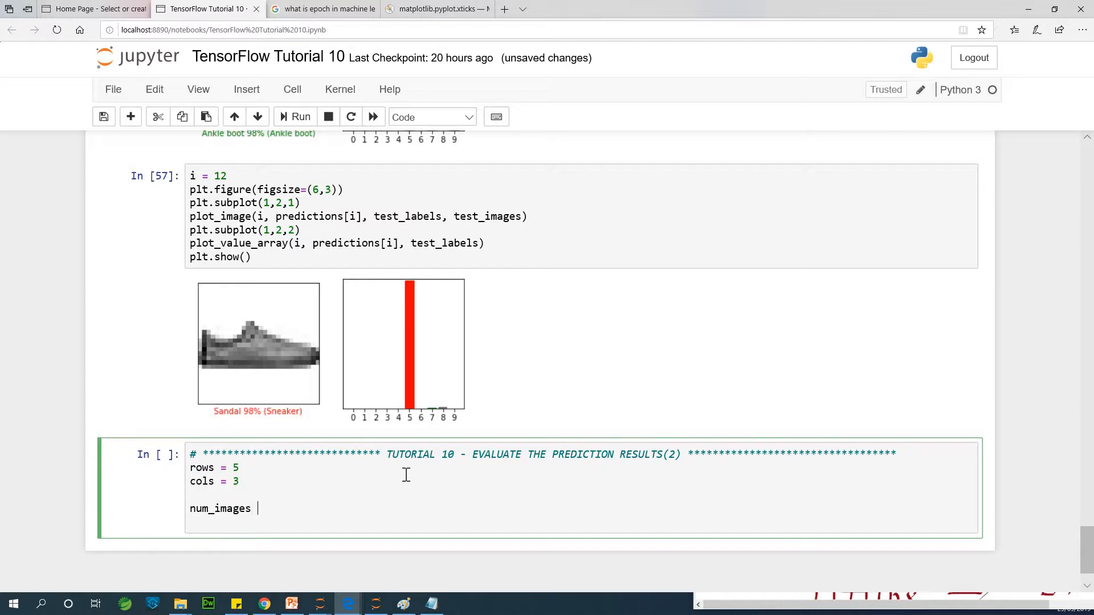
{"action": "type", "text": "= rows *"}
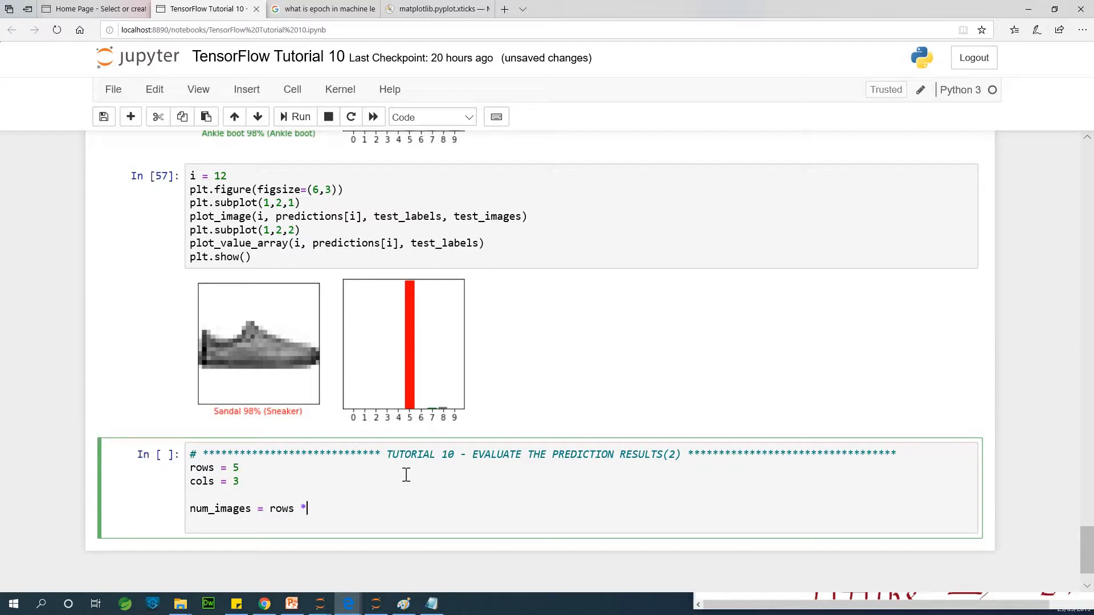
{"action": "type", "text": "cols"}
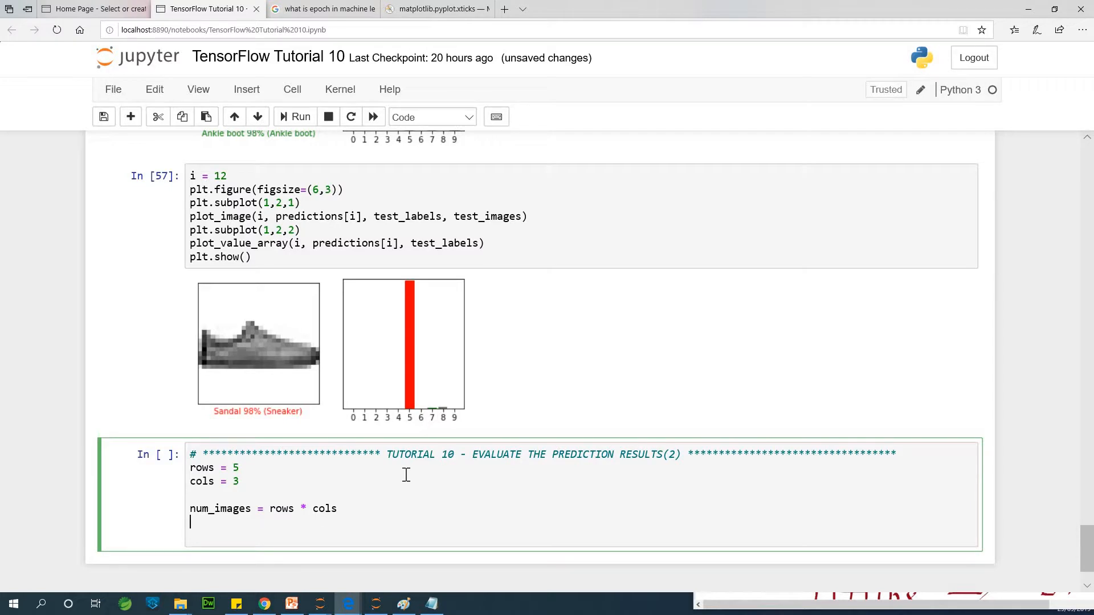
- Create the figure with plt.figure(figsize=(2*2*cols, 2*rows))
{"action": "type", "text": "plt"}
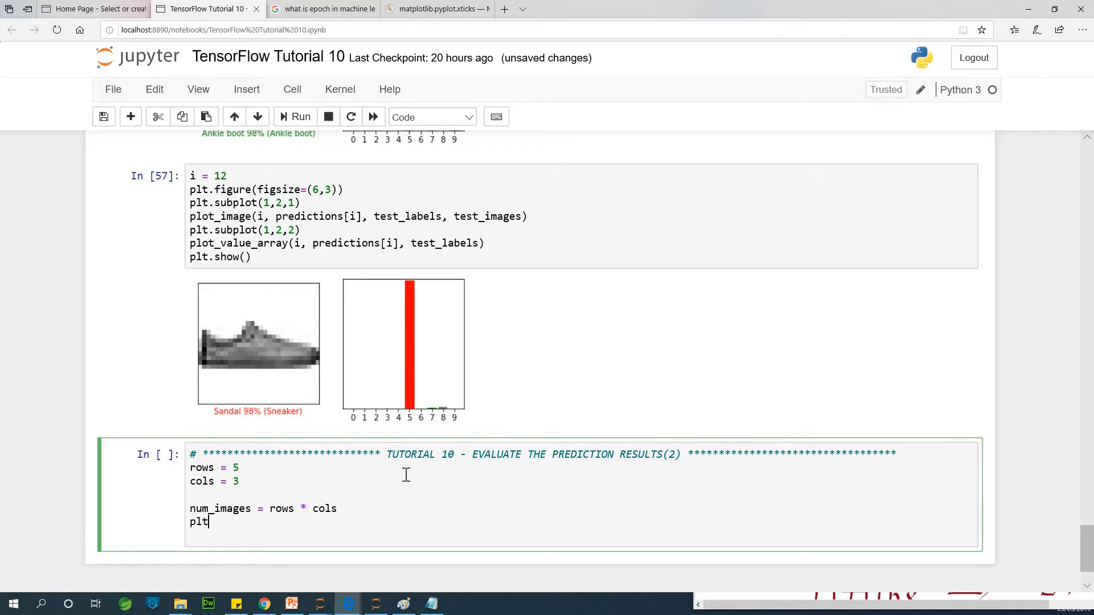
{"action": "type", "text": ".figure"}
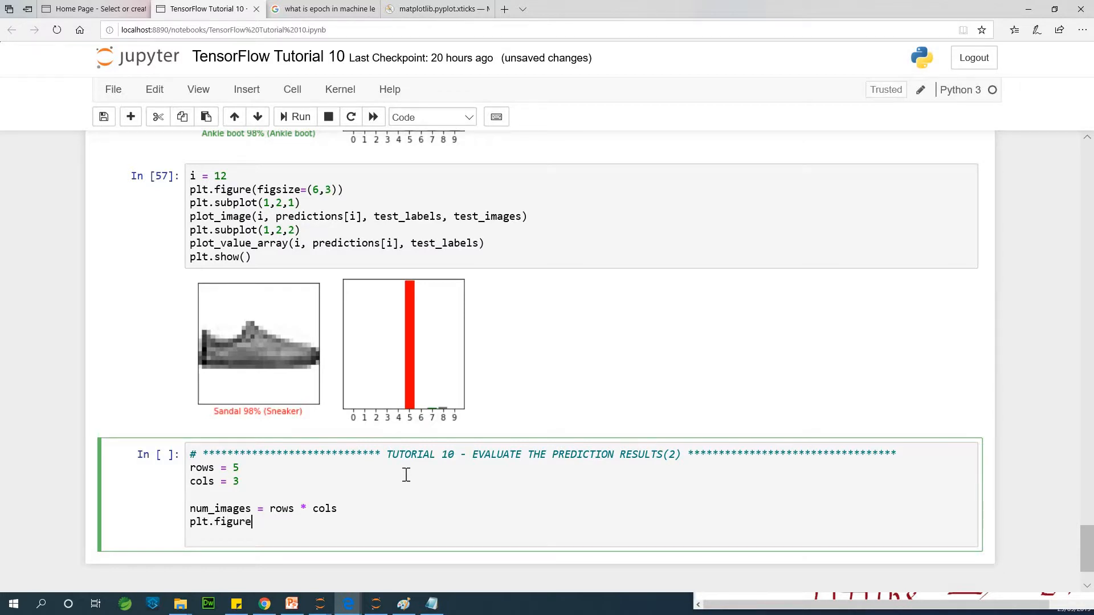
{"action": "type", "text": "()"}
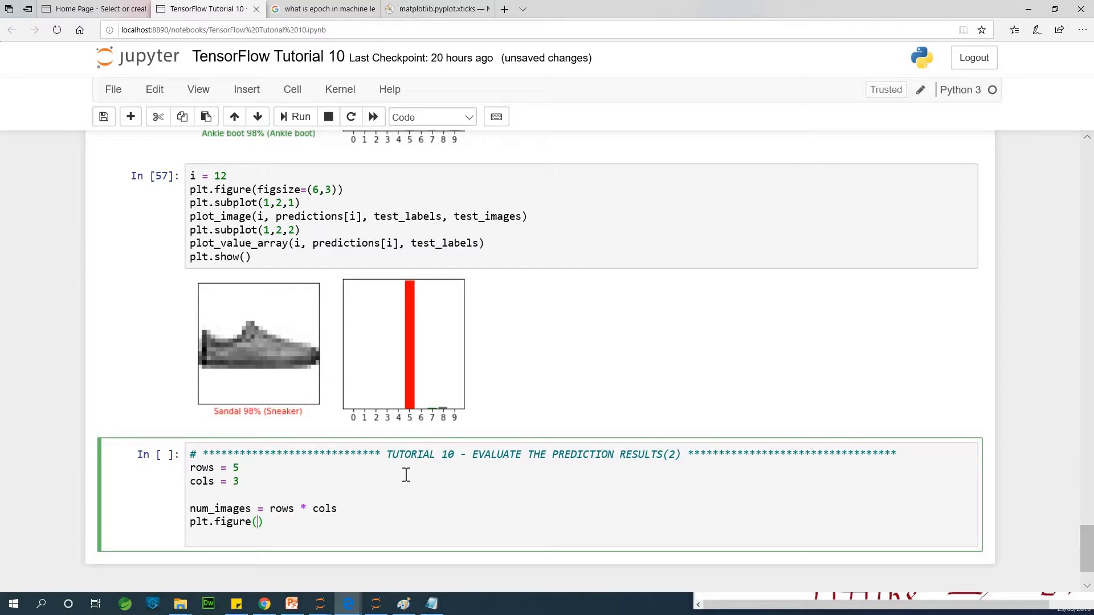
{"action": "type", "text": "figsize=("}
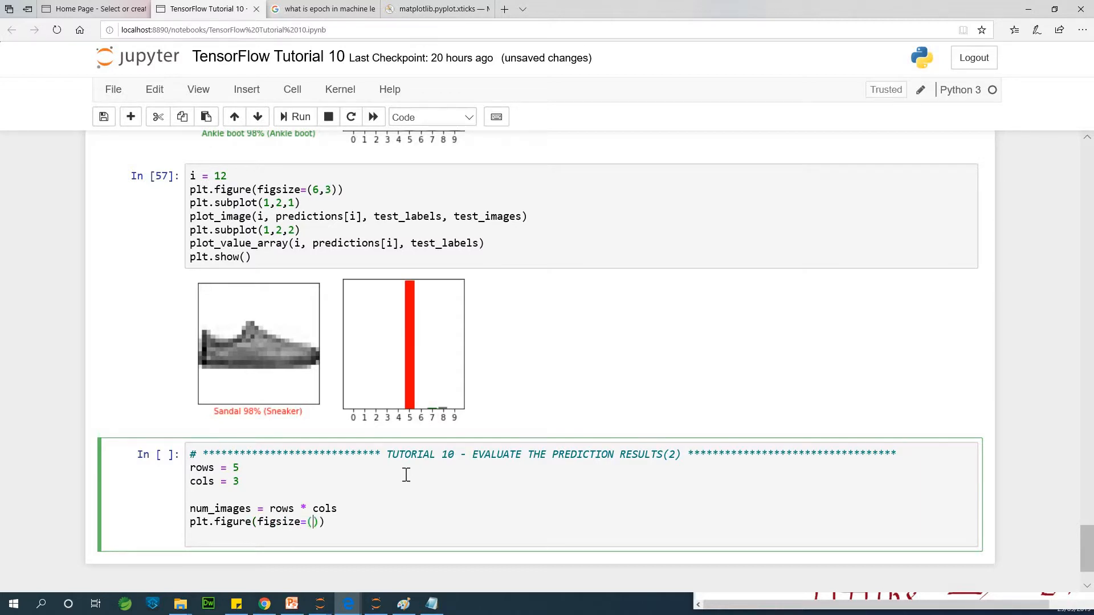
{"action": "type", "text": "2,"}
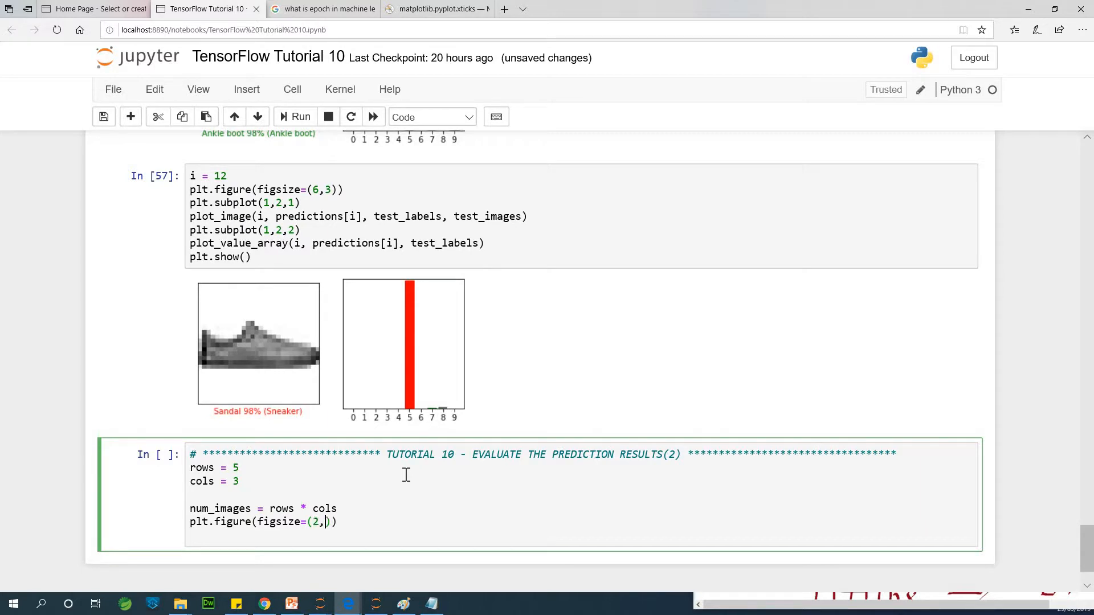
{"action": "type", "text": "*"}
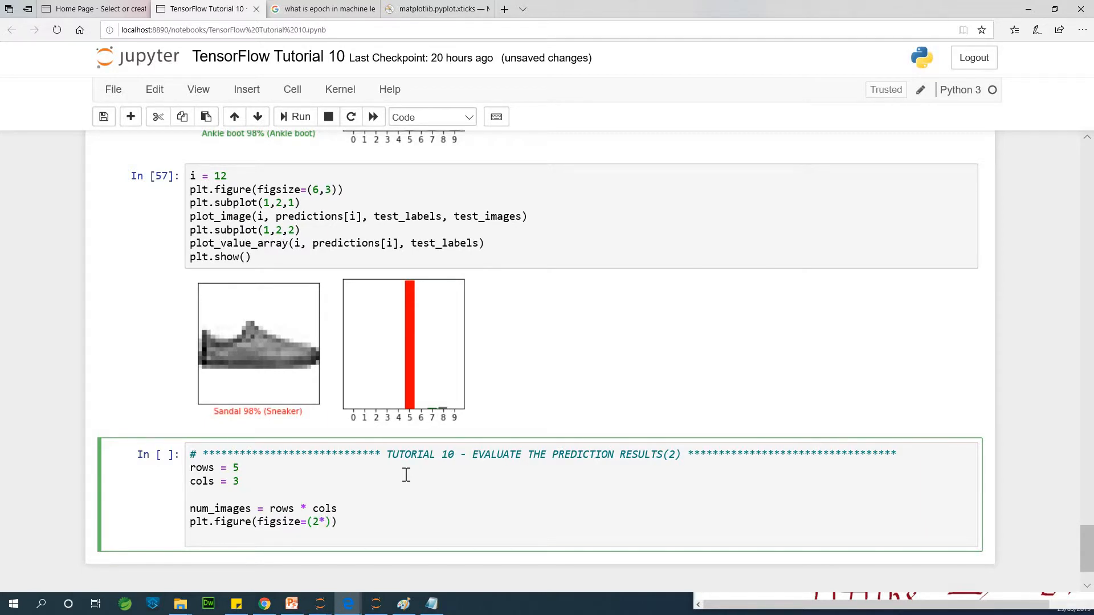
{"action": "type", "text": "2"}
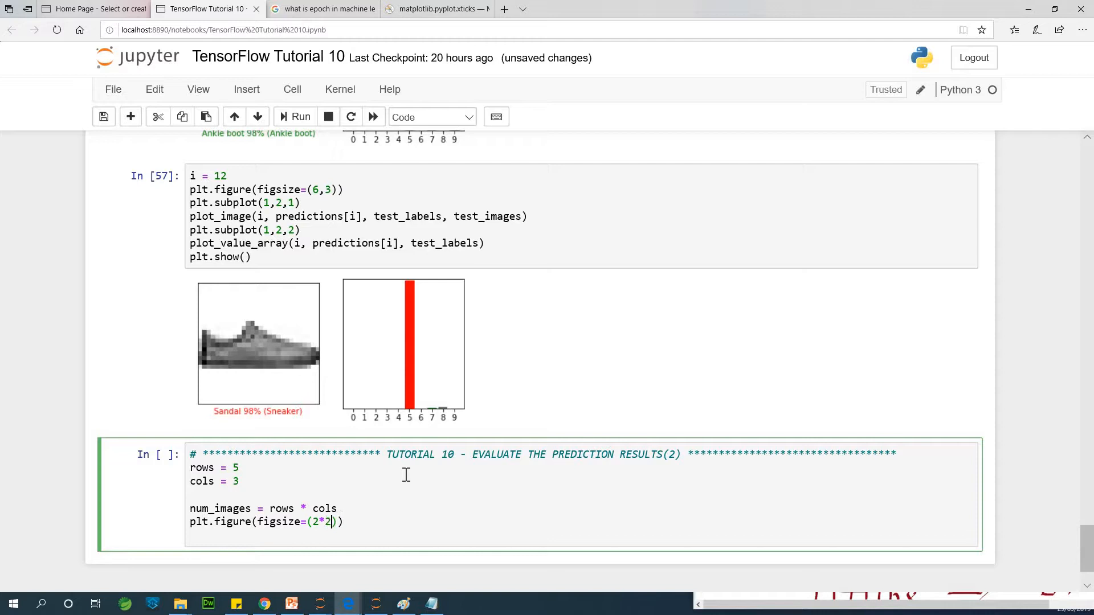
{"action": "type", "text": "*"}
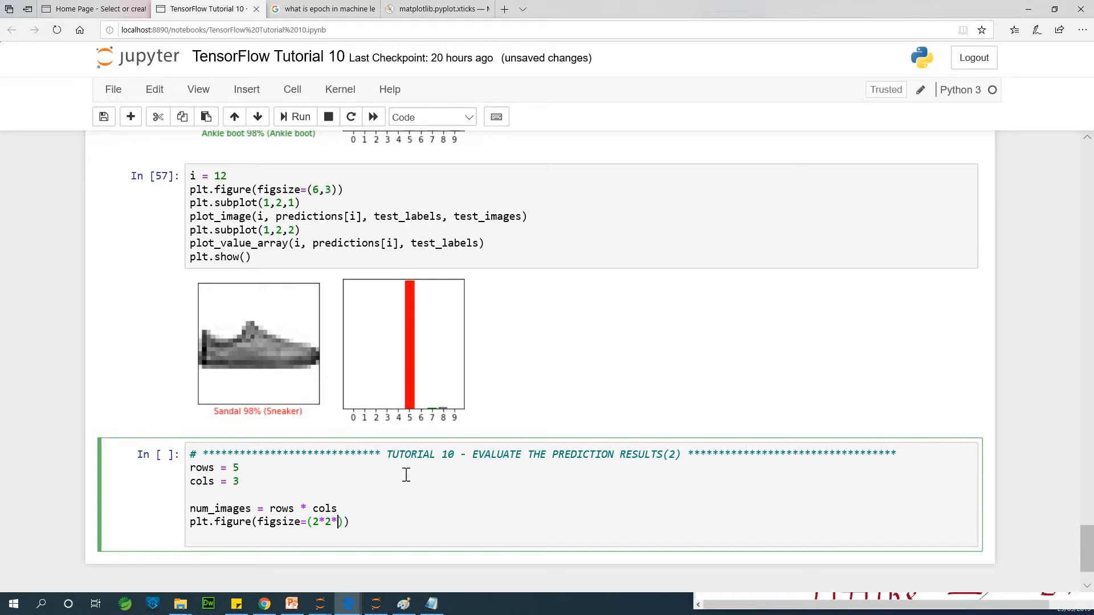
{"action": "type", "text": "cols,"}
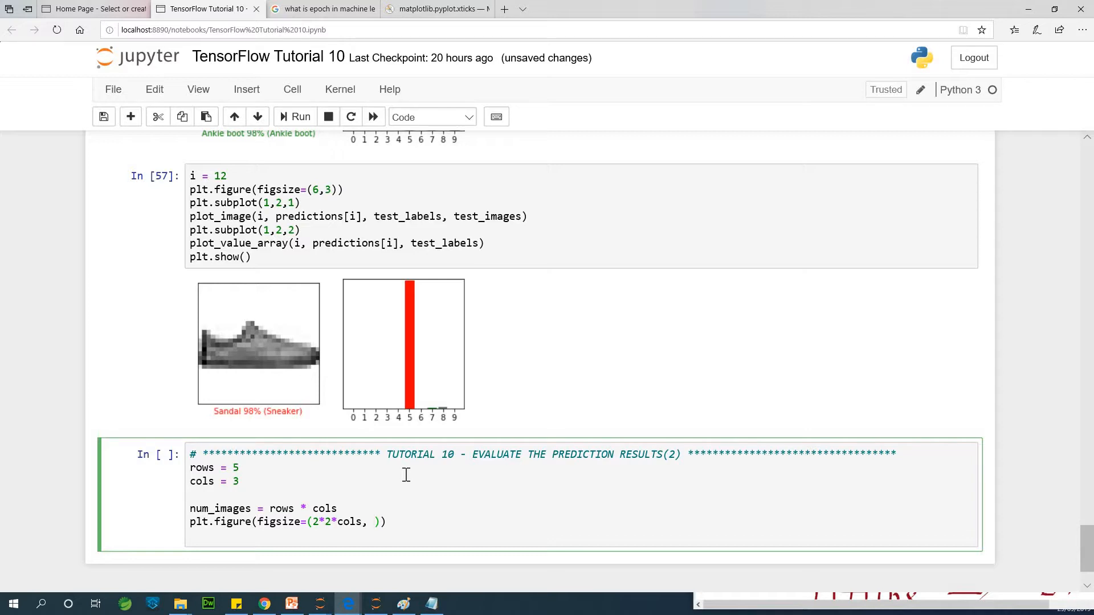
{"action": "type", "text": "2"}
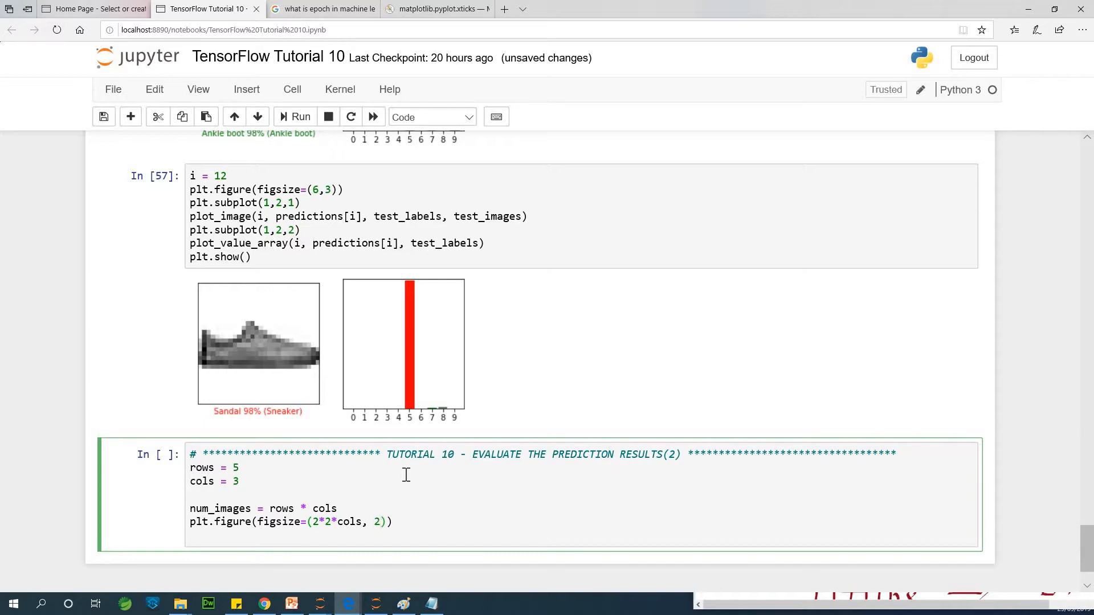
{"action": "type", "text": "*"}
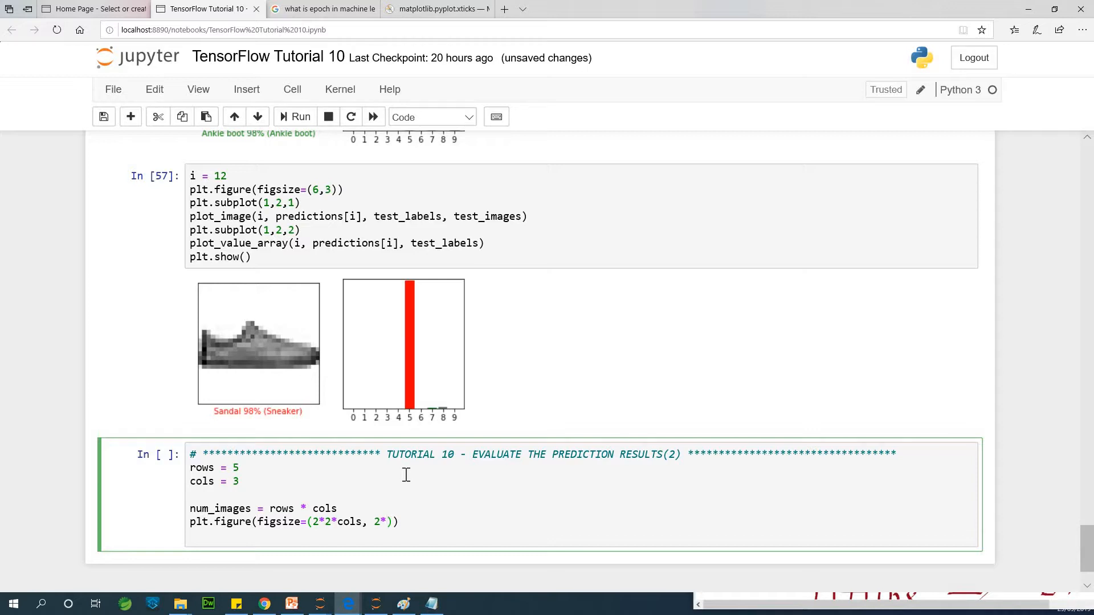
{"action": "type", "text": "rows"}
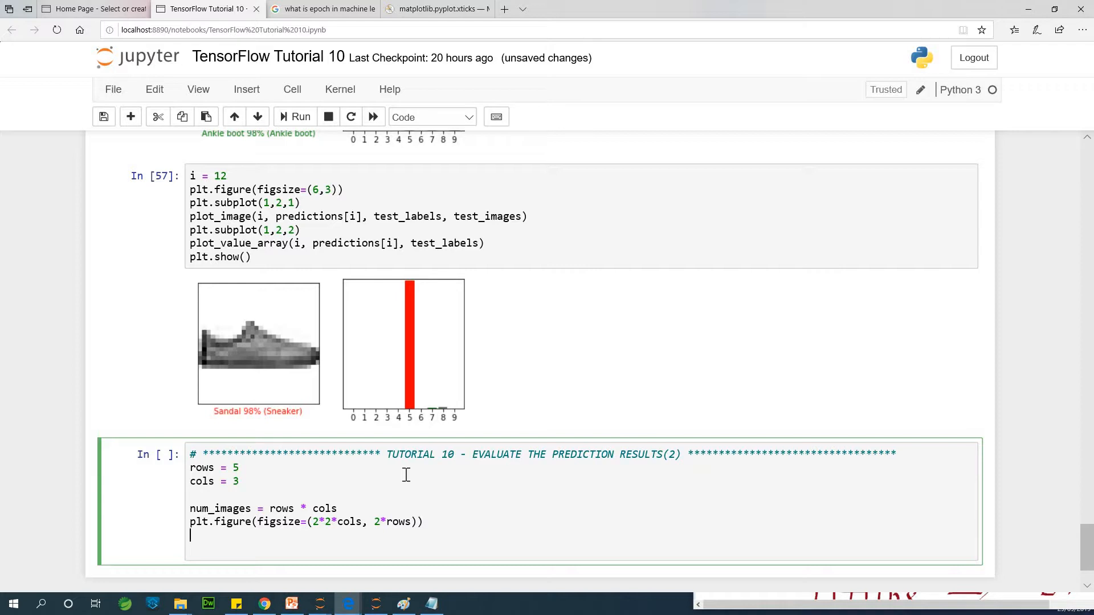
{"action": "mouse_move", "coordinate": [409, 471]}
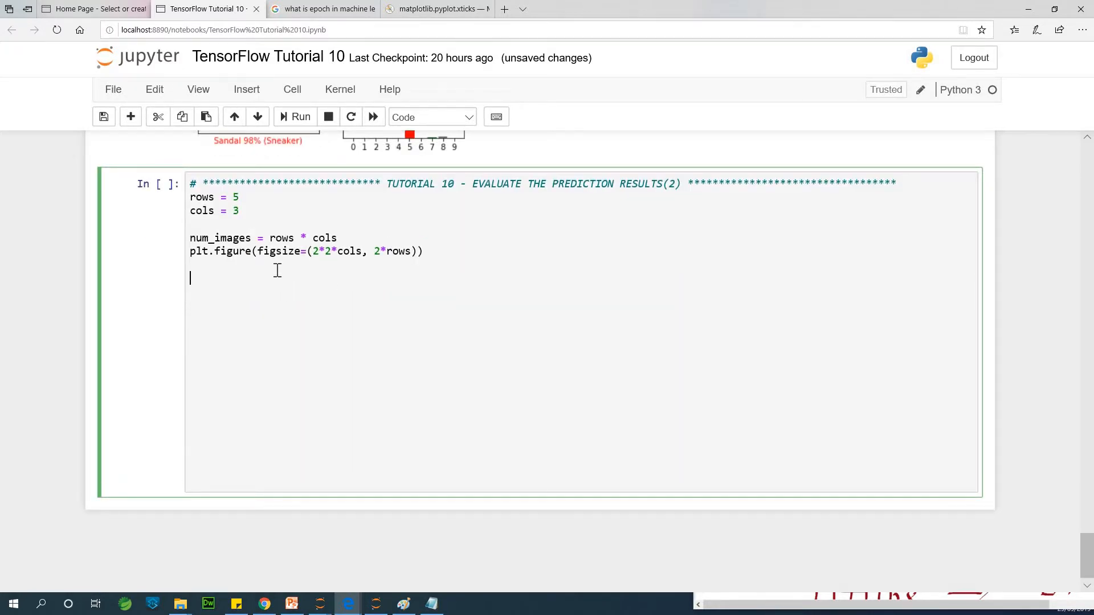
- Start the loop 'for i in range(num_images):'
{"action": "type", "text": "fr"}
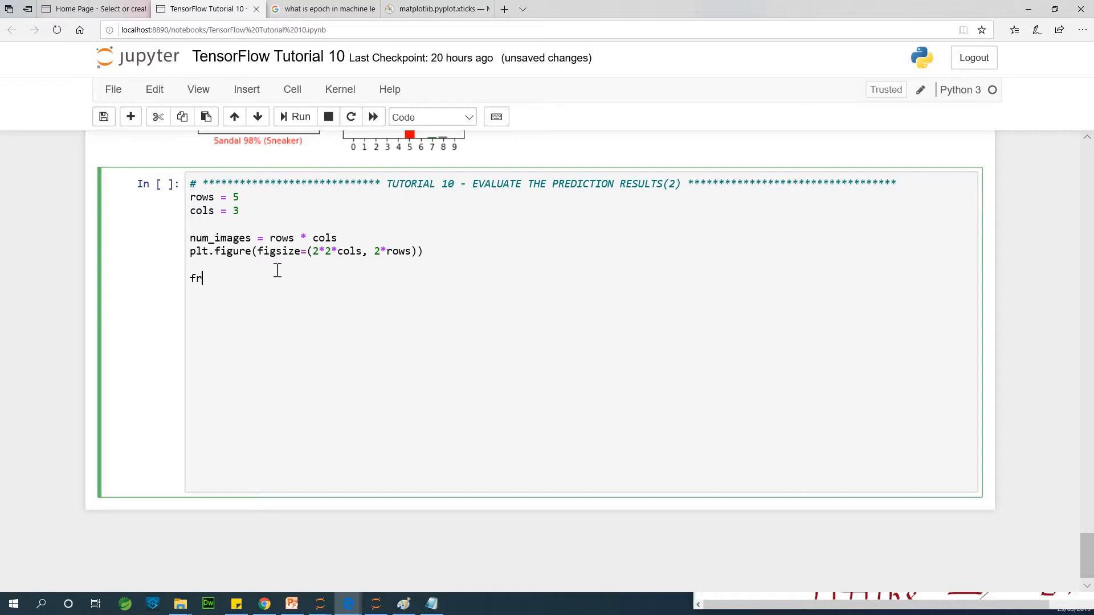
{"action": "type", "text": "or i in"}
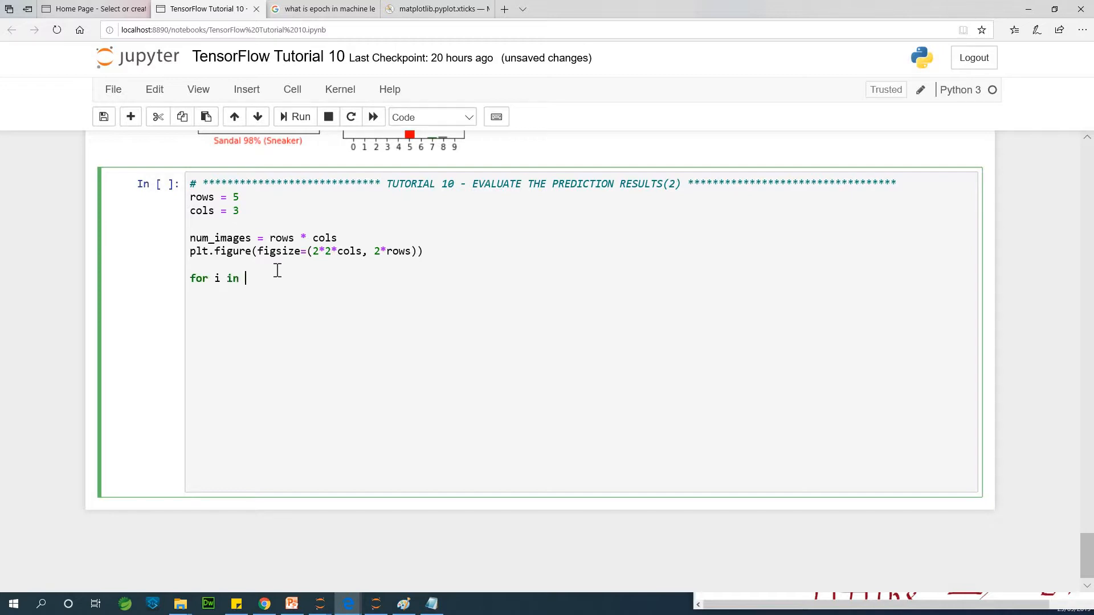
{"action": "type", "text": "range(num_imag"}
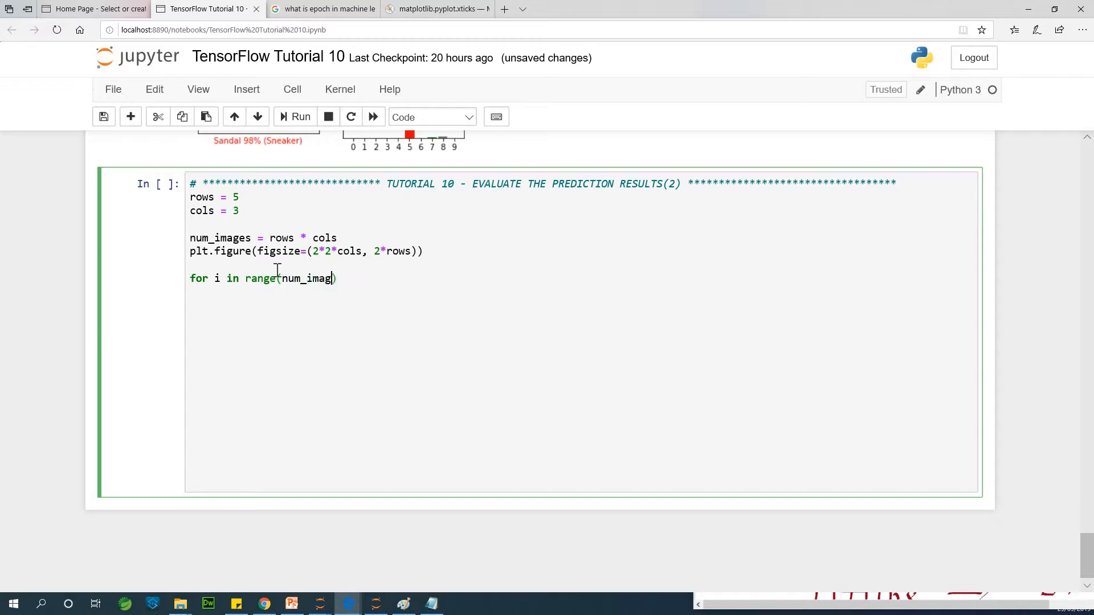
{"action": "type", "text": "es)"}
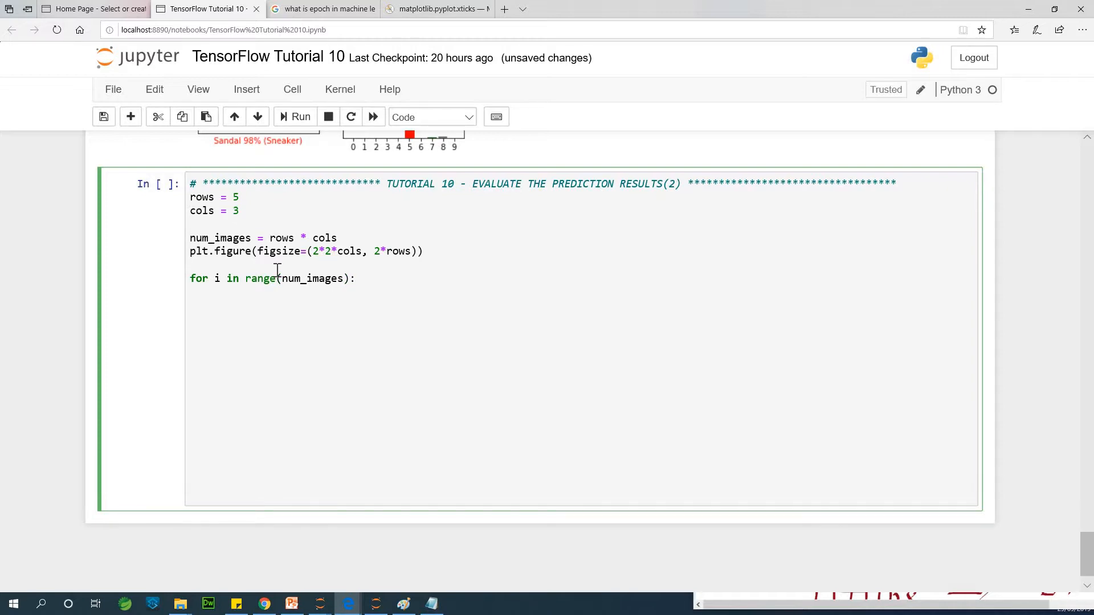
- Type the loop's plt.subplot call with arguments rows, 2*cols, 2*i
{"action": "type", "text": "plt.s"}
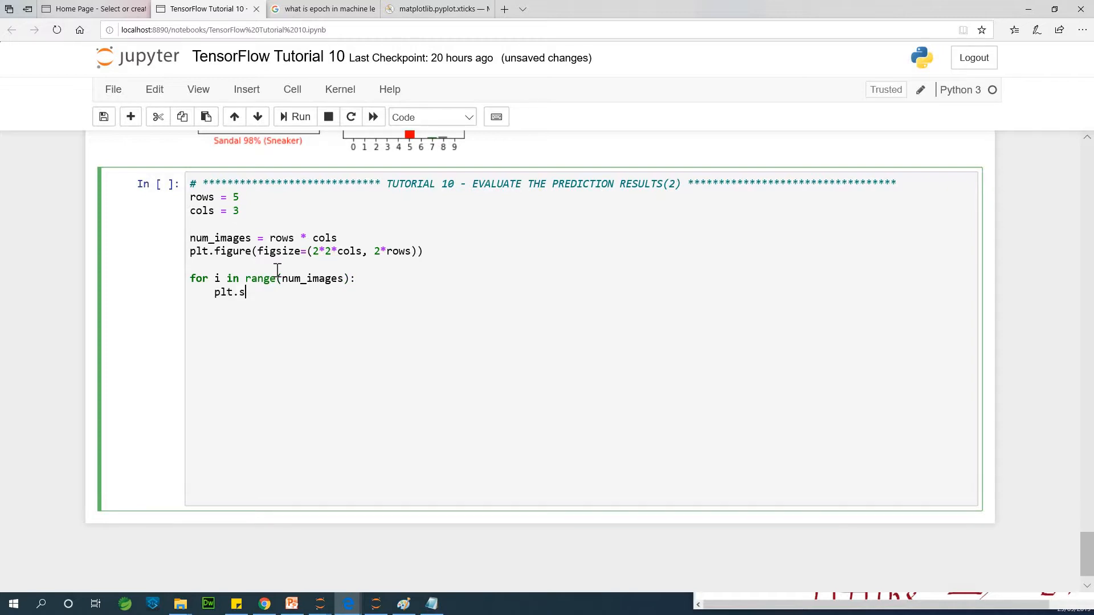
{"action": "type", "text": "ubplt"}
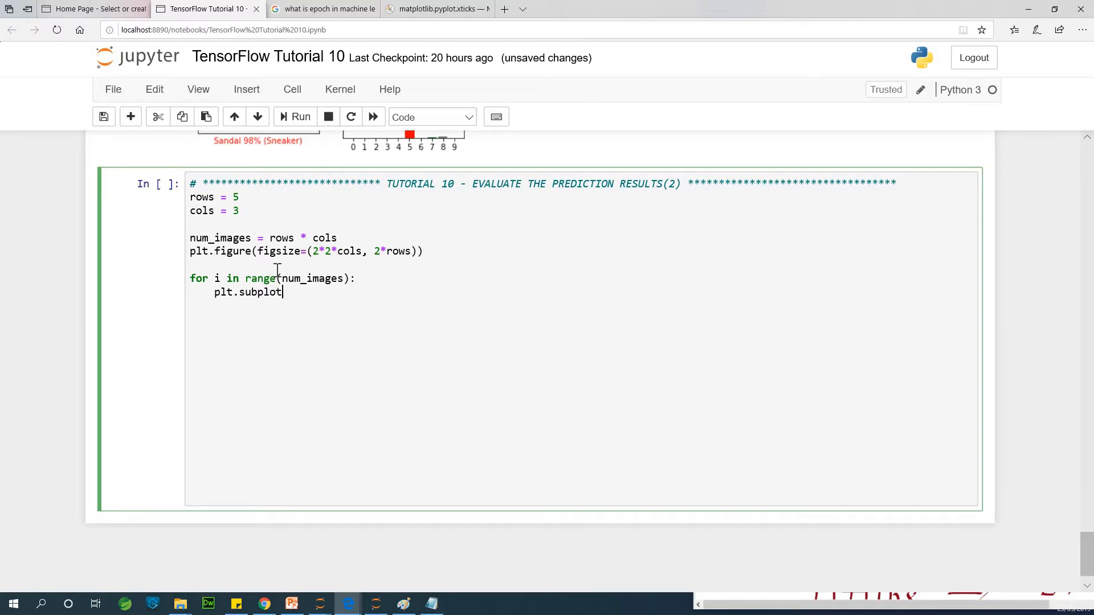
{"action": "type", "text": "()"}
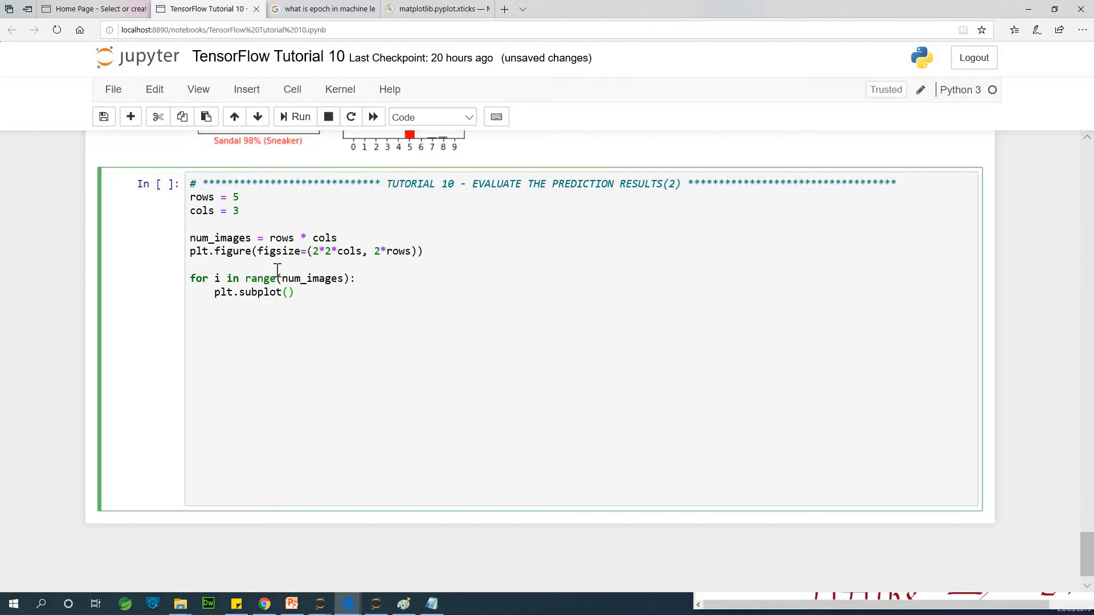
{"action": "left_click", "coordinate": [288, 291]}
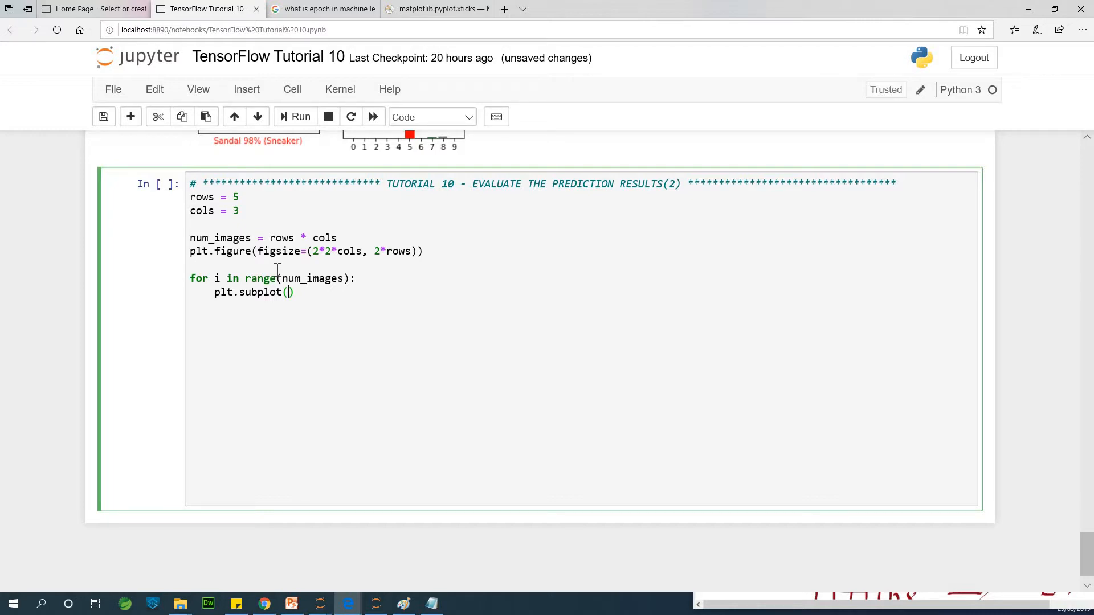
{"action": "type", "text": "rows,"}
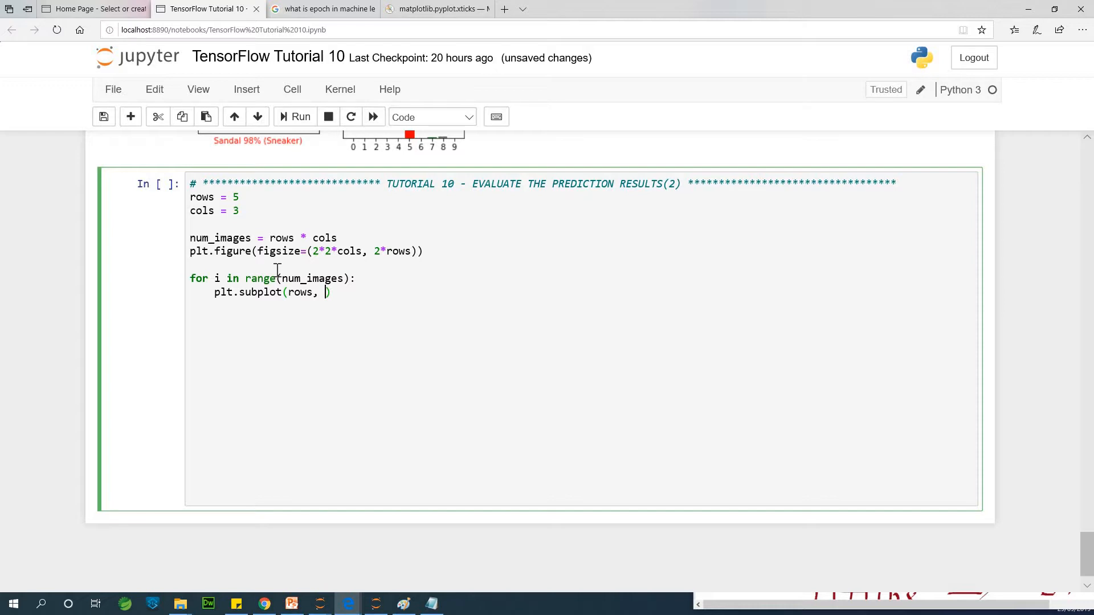
{"action": "type", "text": "2*cols"}
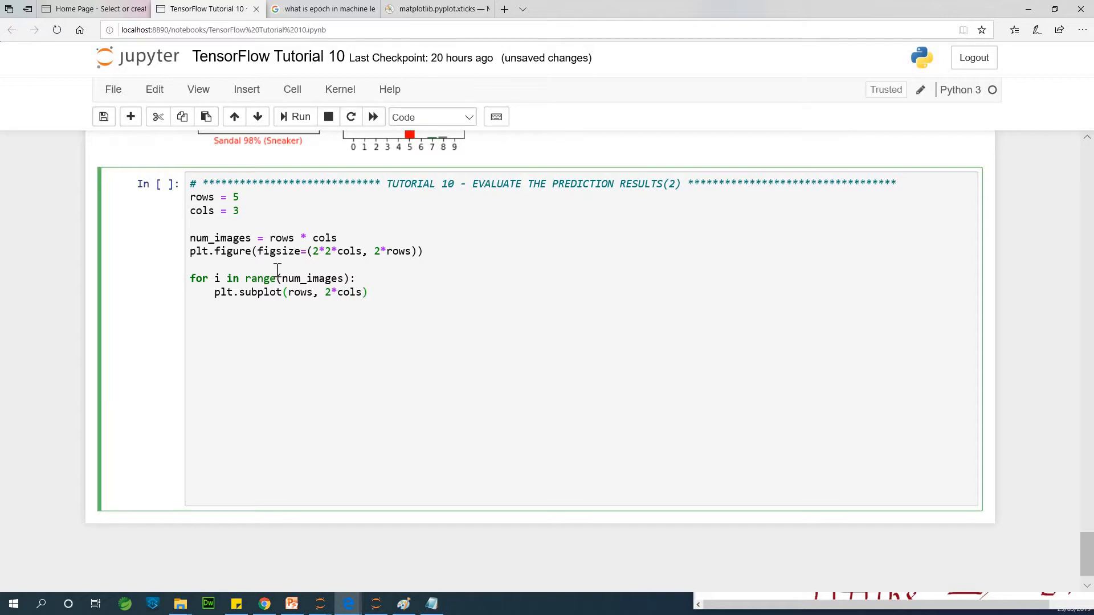
{"action": "type", "text": "2*"}
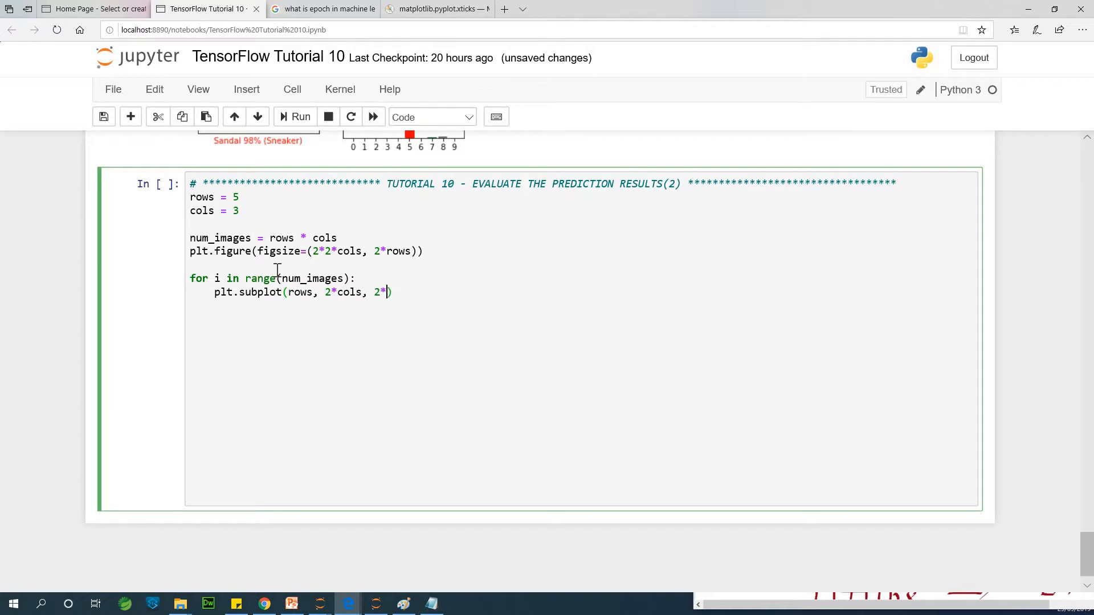
{"action": "type", "text": "i+1"}
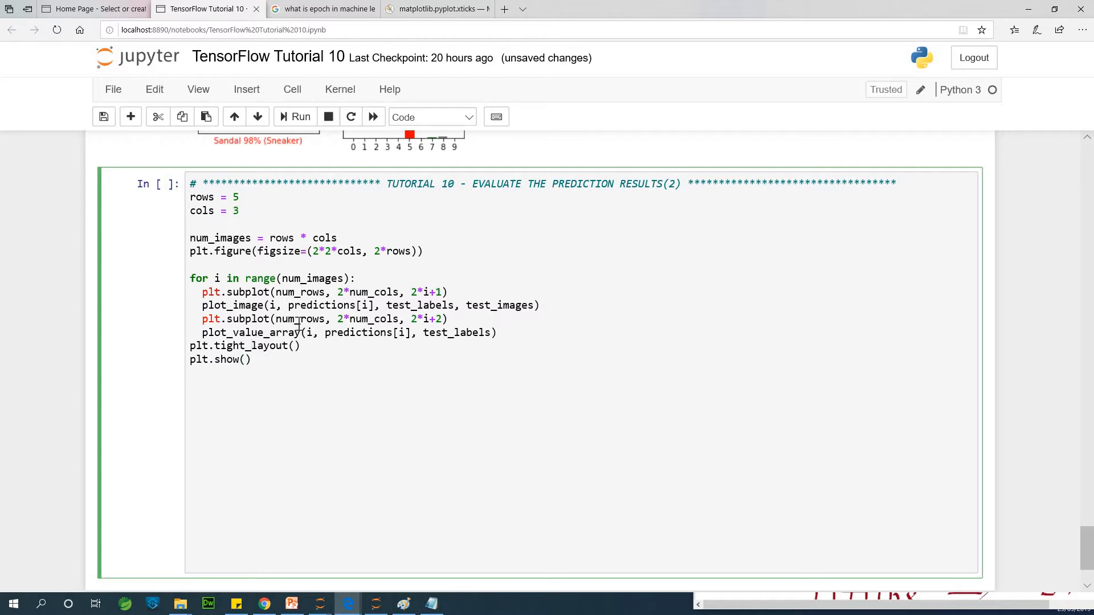
- Double-click a word in the subplot code and scroll down the notebook
{"action": "double_click", "coordinate": [286, 319]}
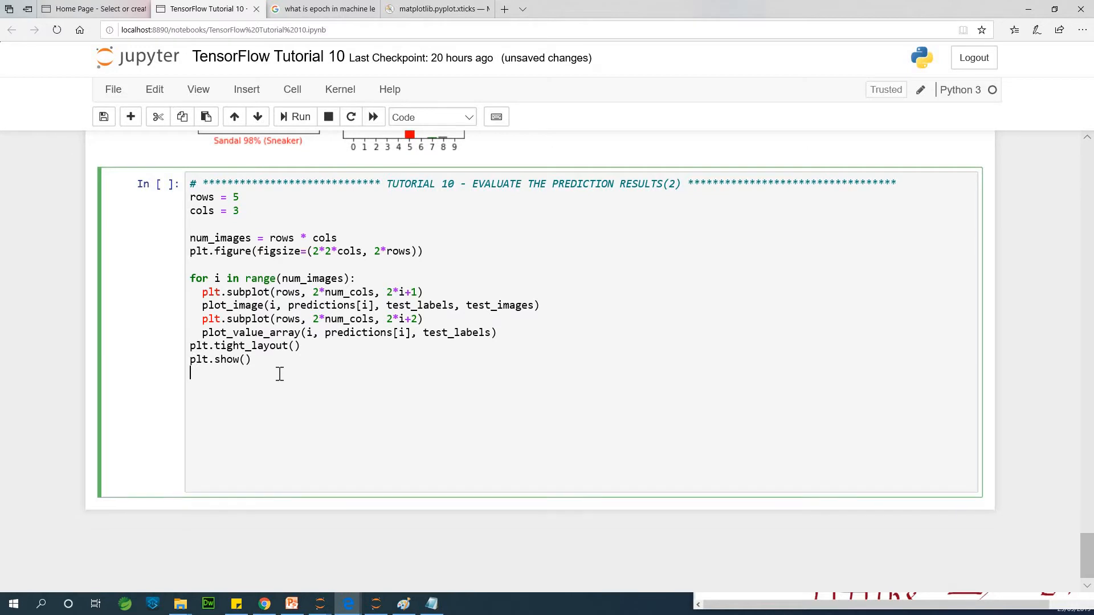
{"action": "scroll", "scroll_direction": "down", "scroll_amount": 3}
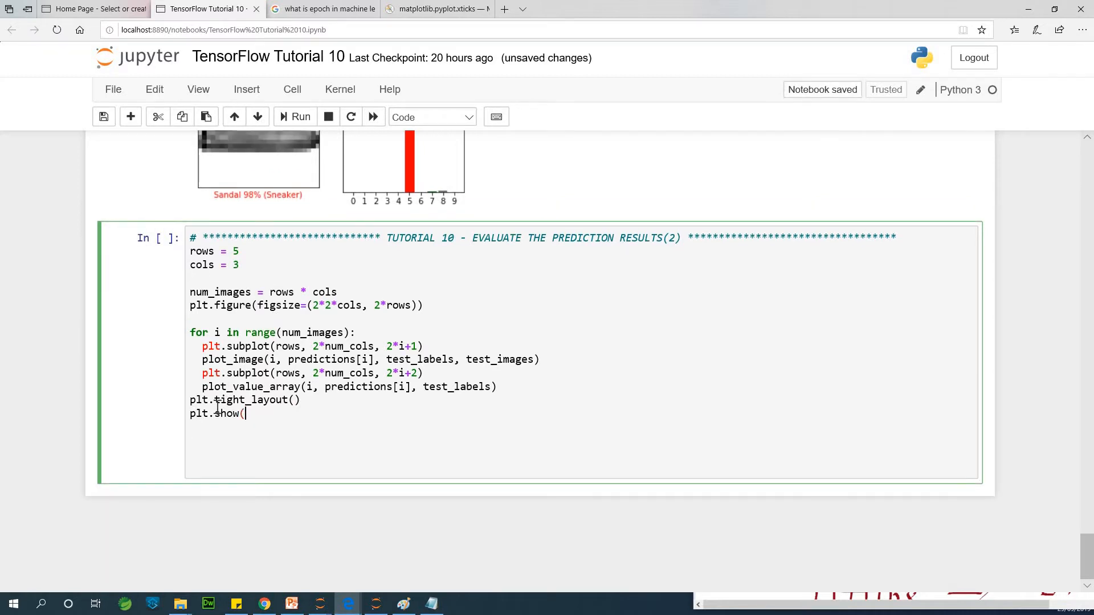
- Run the grid cell and scroll through the 5-row grid of images and bar charts
{"action": "left_click", "coordinate": [300, 117]}
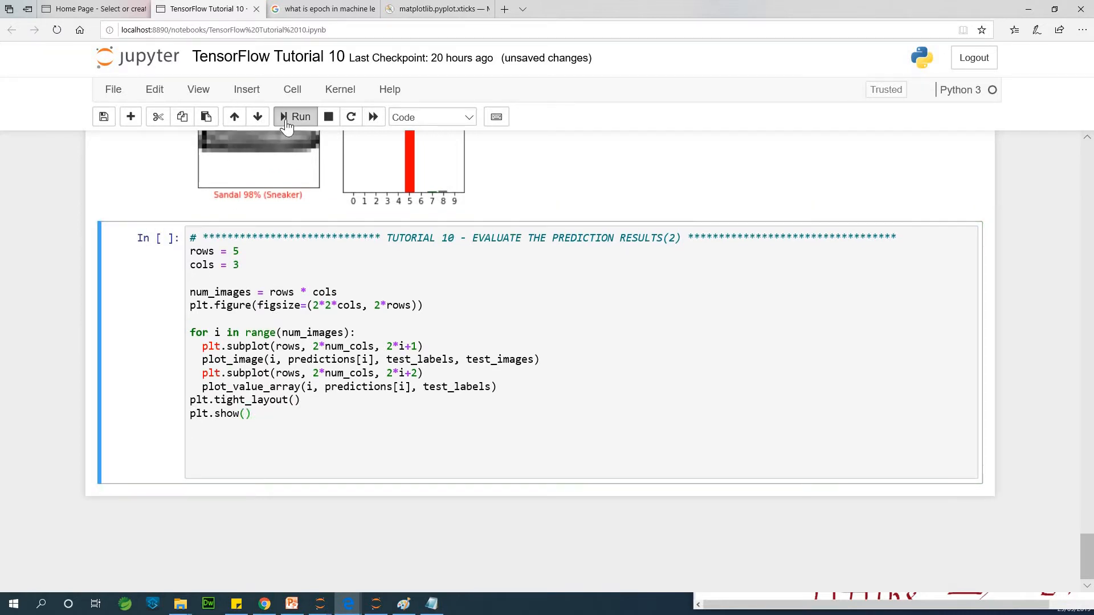
{"action": "left_click", "coordinate": [295, 116]}
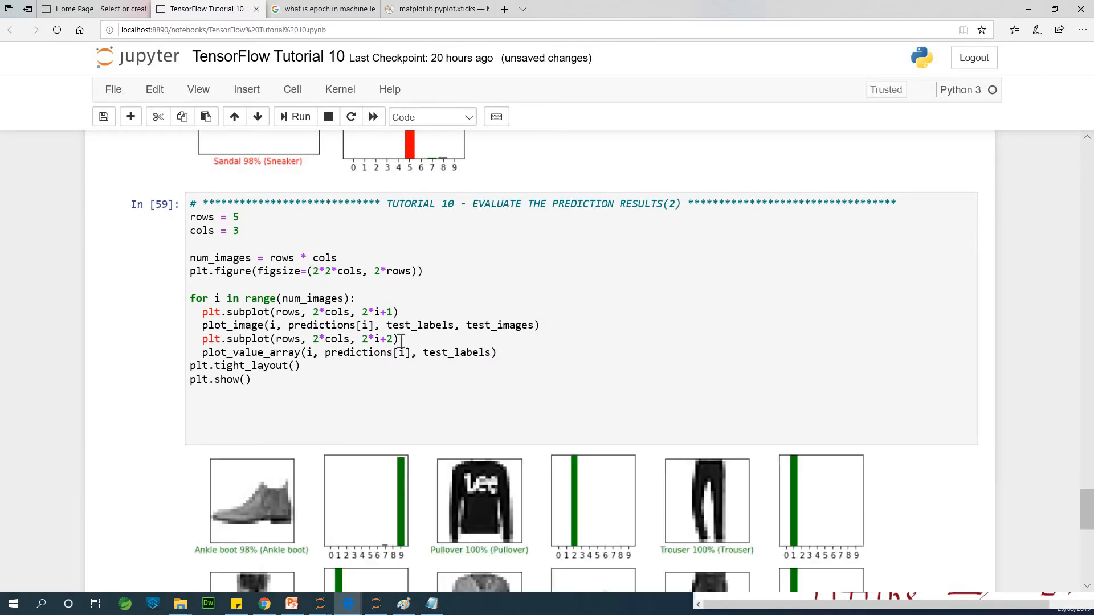
{"action": "scroll", "scroll_direction": "down", "scroll_amount": 3}
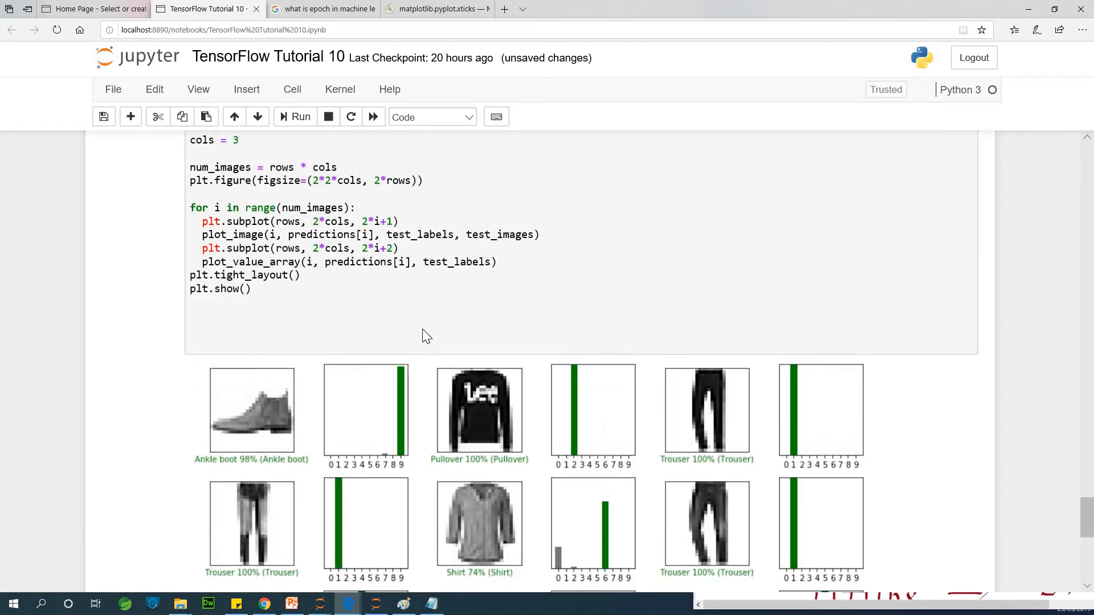
{"action": "scroll", "scroll_direction": "down", "scroll_amount": 3}
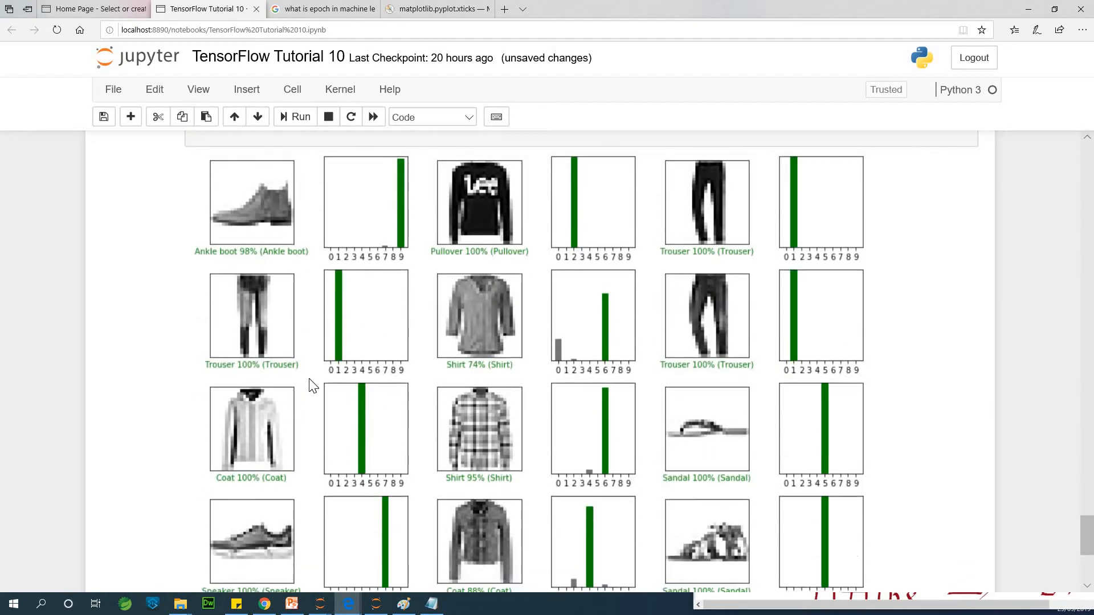
{"action": "scroll", "scroll_direction": "down", "scroll_amount": 3}
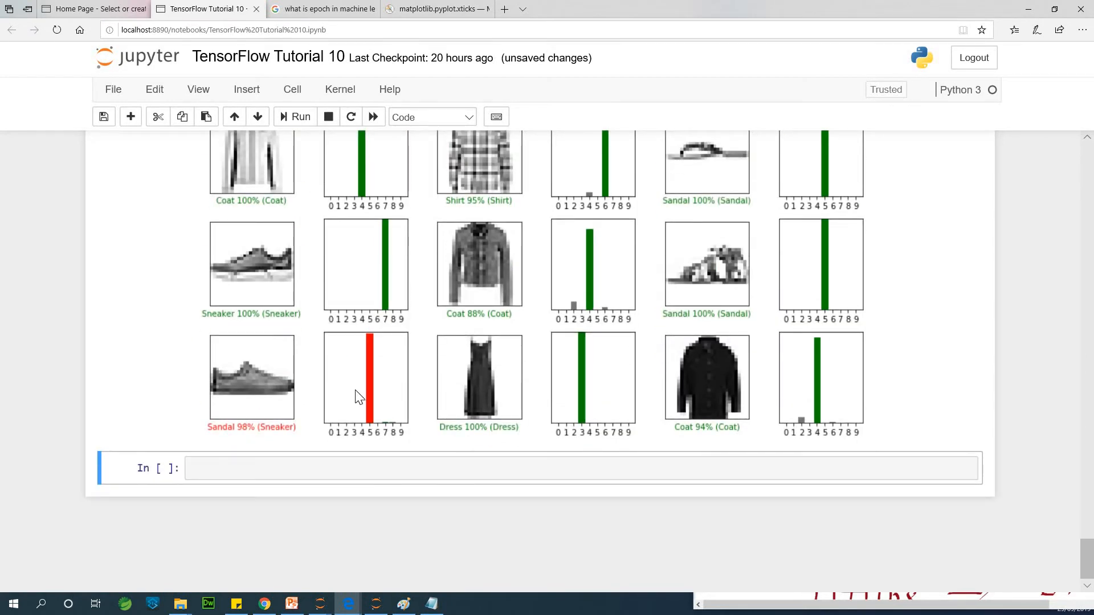
{"action": "scroll", "scroll_direction": "down", "scroll_amount": 3}
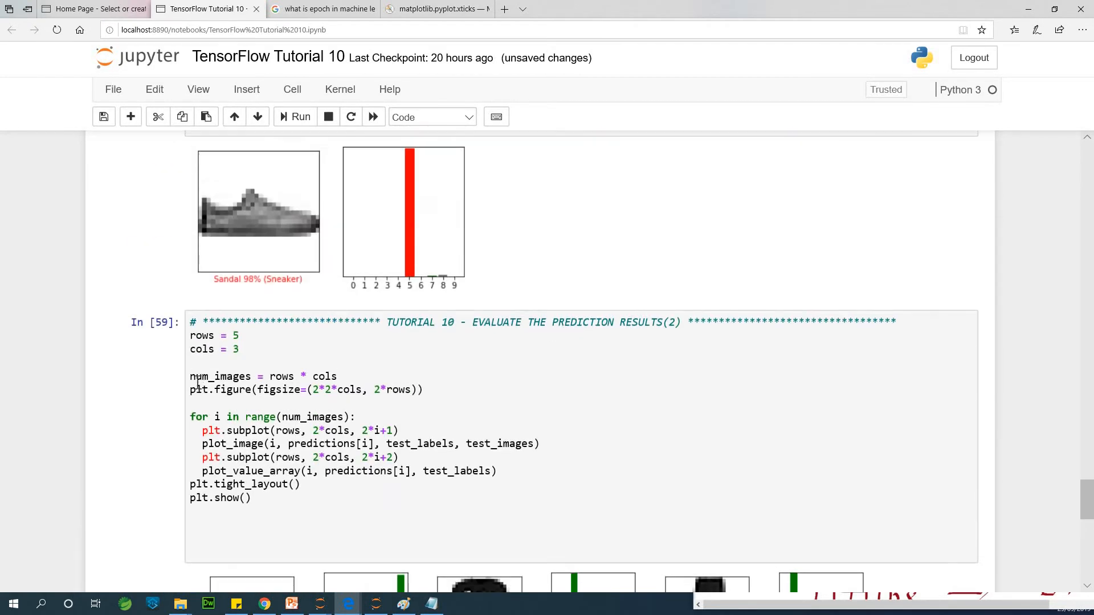
- Change the grid's rows value to 8
{"action": "left_click", "coordinate": [237, 336]}
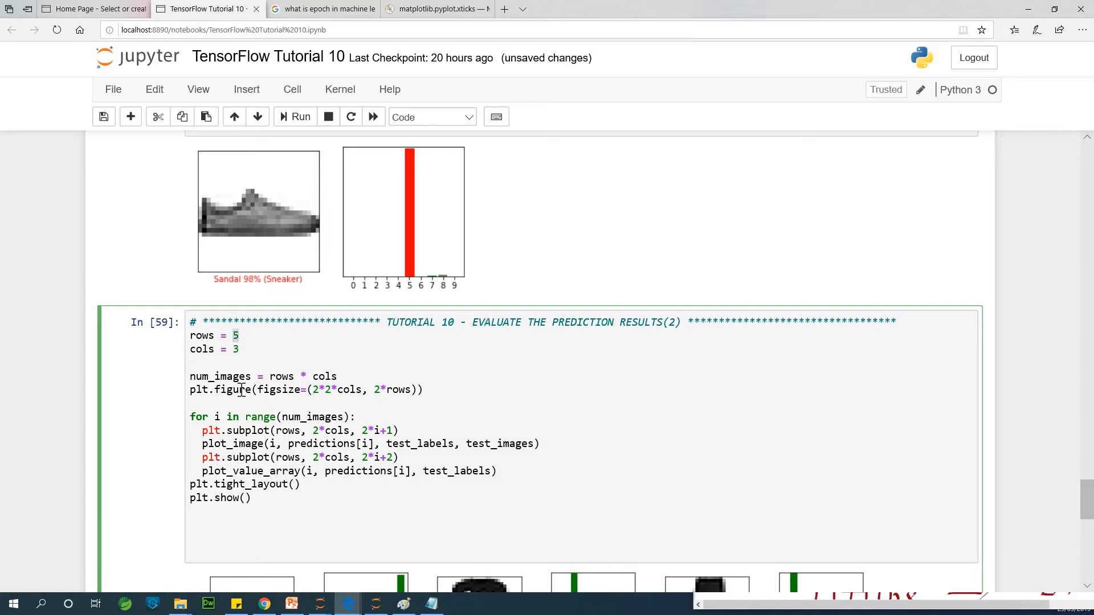
{"action": "type", "text": "8"}
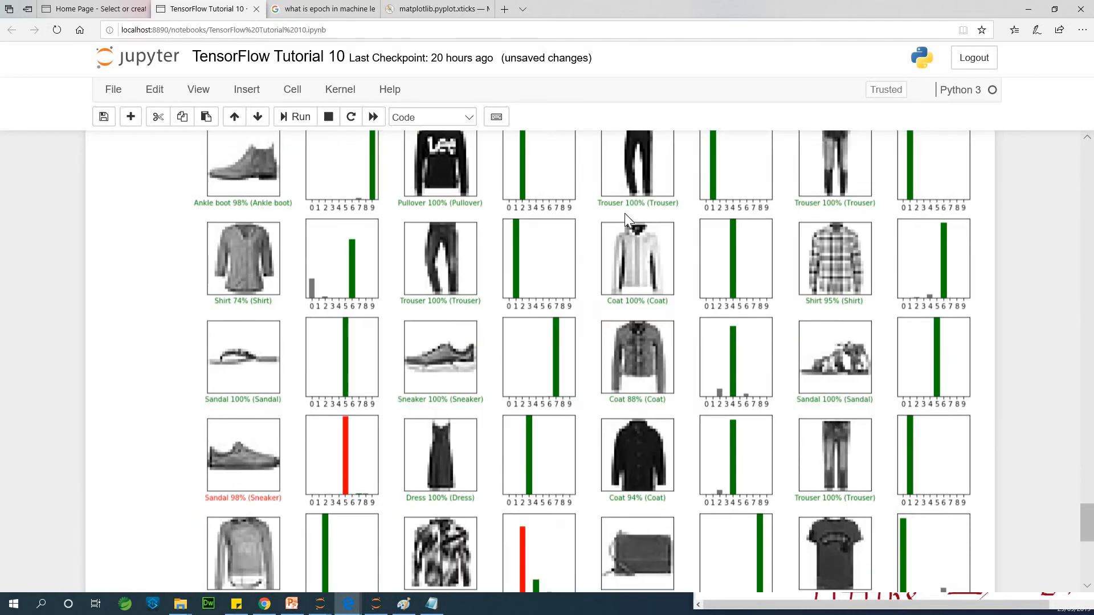
{"action": "scroll", "scroll_direction": "down", "scroll_amount": 3}
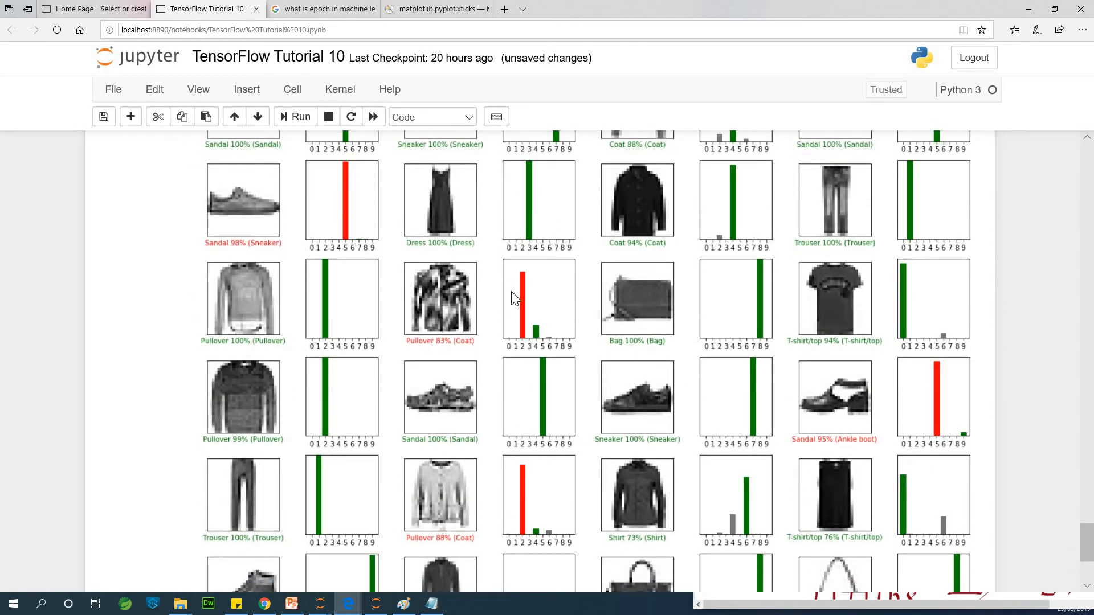
{"action": "scroll", "scroll_direction": "down", "scroll_amount": 3}
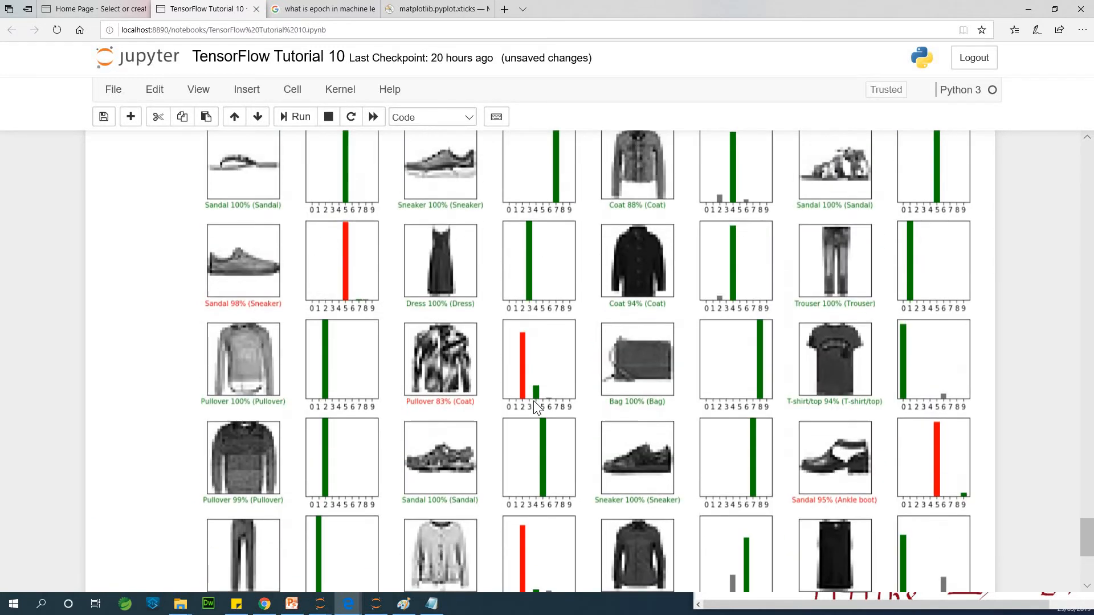
{"action": "scroll", "scroll_direction": "down", "scroll_amount": 3}
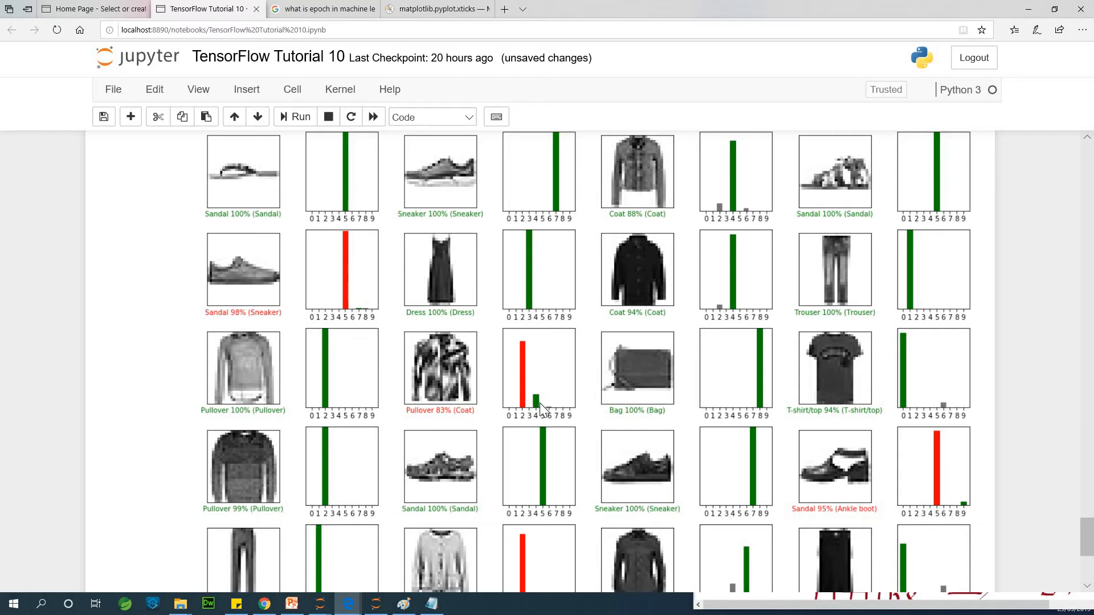
{"action": "scroll", "scroll_direction": "down", "scroll_amount": 3}
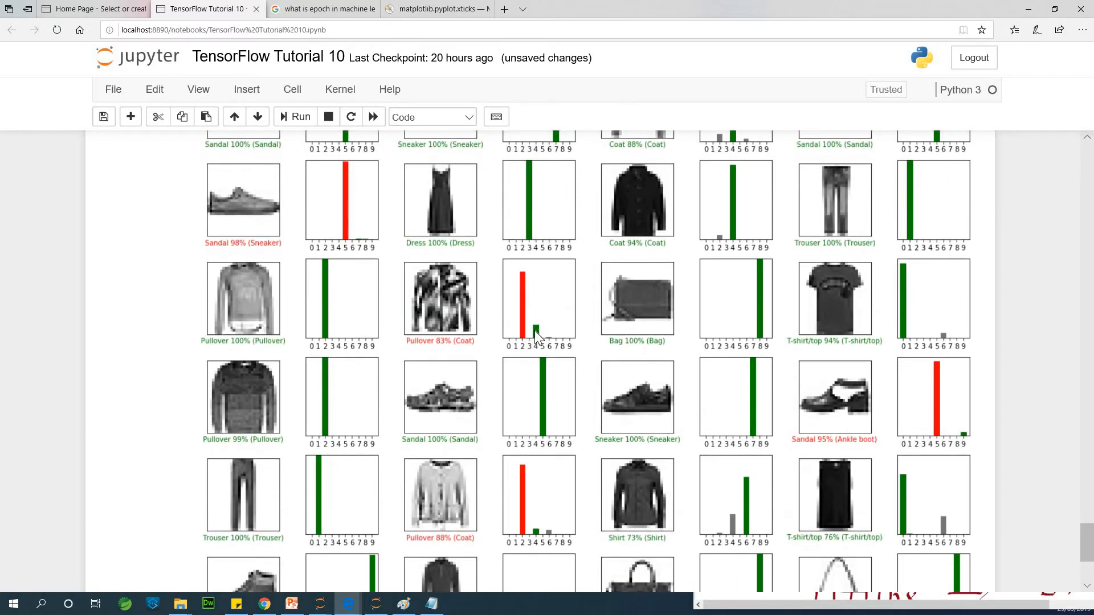
{"action": "mouse_move", "coordinate": [370, 325]}
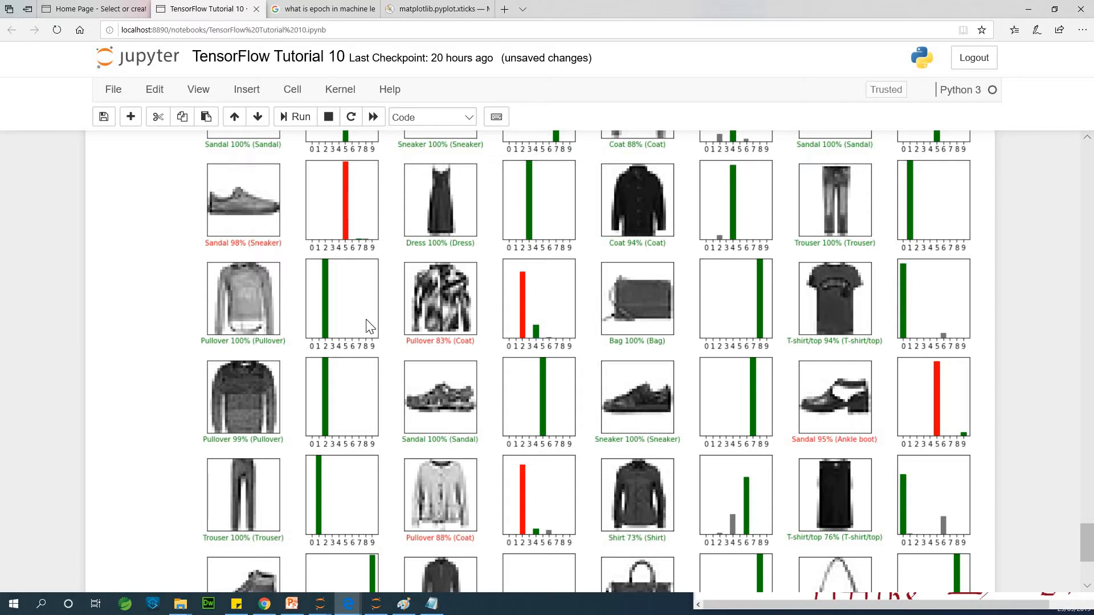
{"action": "scroll", "scroll_direction": "down", "scroll_amount": 3}
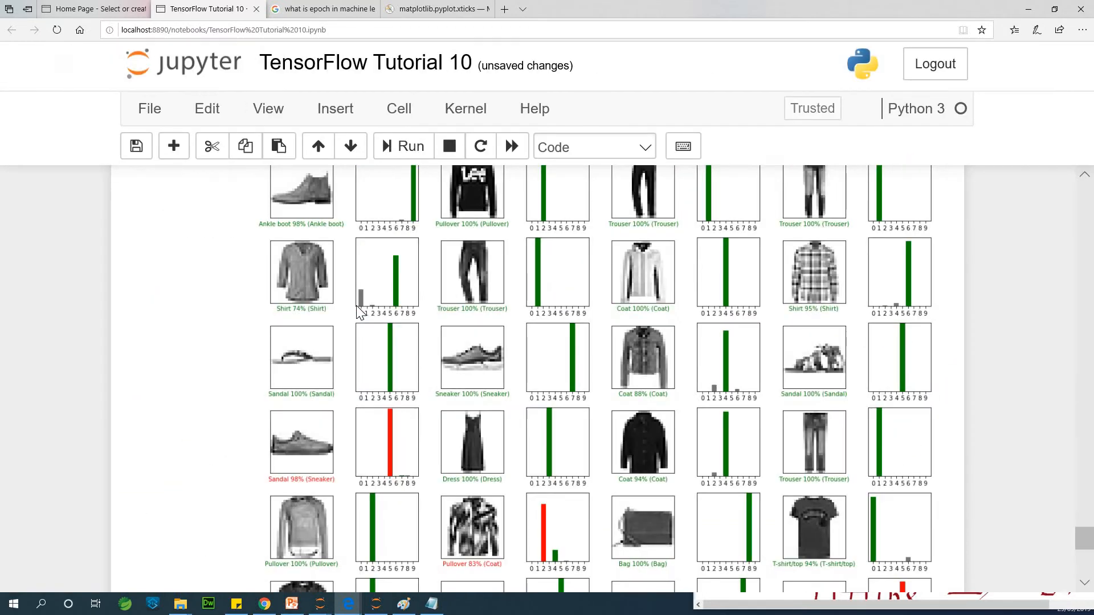
{"action": "scroll", "scroll_direction": "down", "scroll_amount": 3}
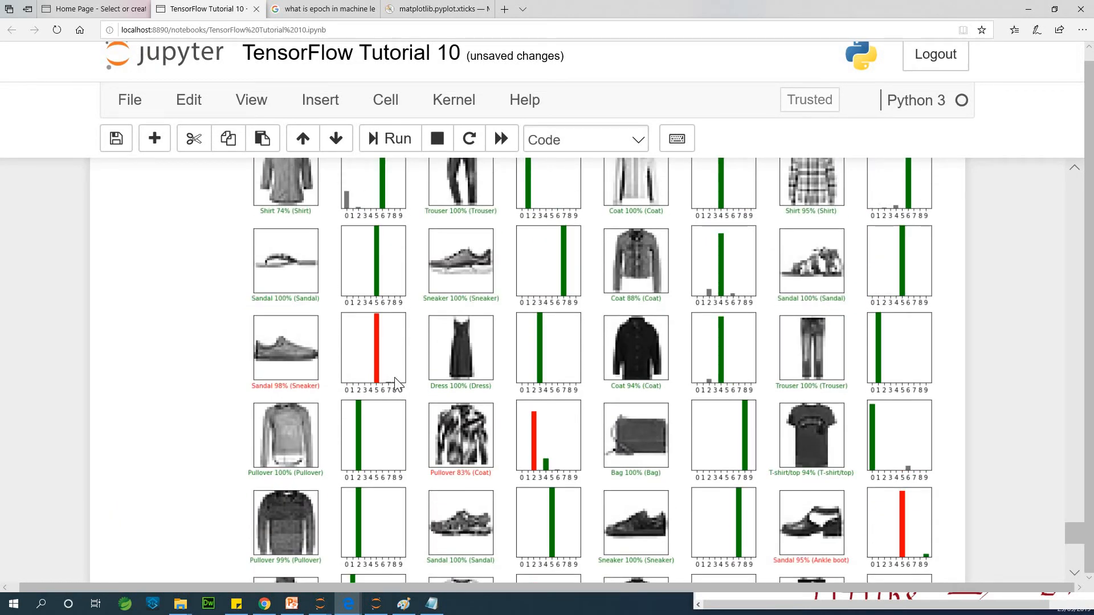
{"action": "scroll", "scroll_direction": "down", "scroll_amount": 3}
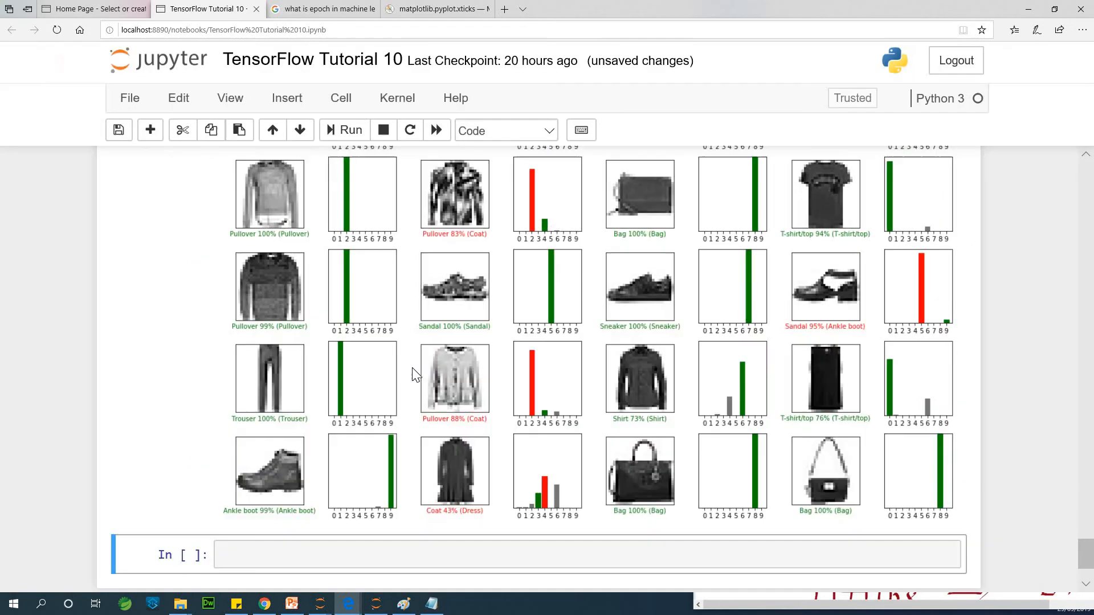
{"action": "scroll", "scroll_direction": "down", "scroll_amount": 3}
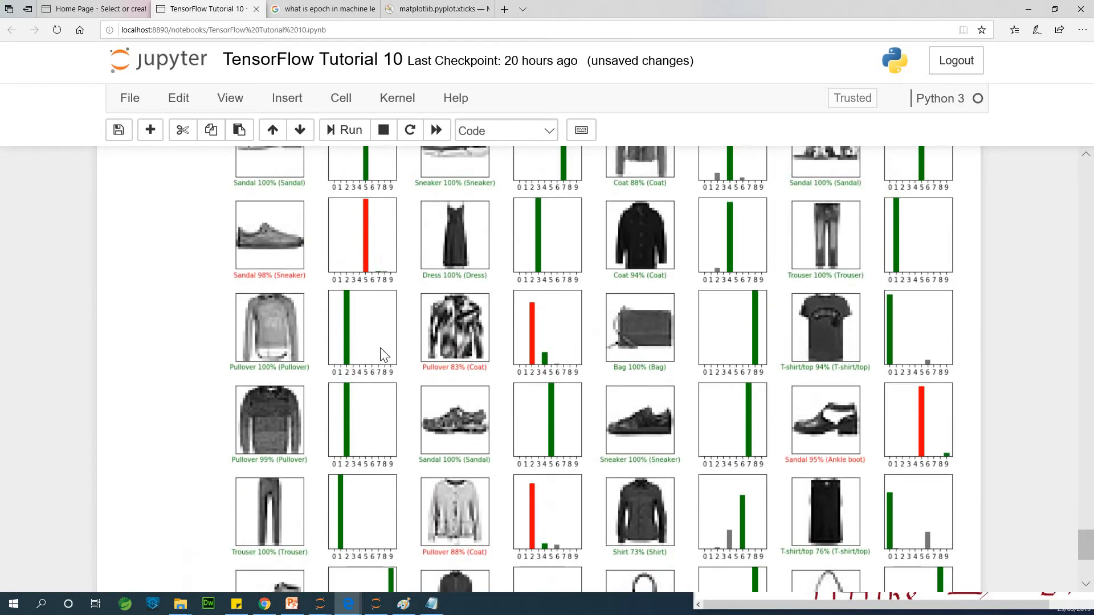
{"action": "scroll", "scroll_direction": "down", "scroll_amount": 3}
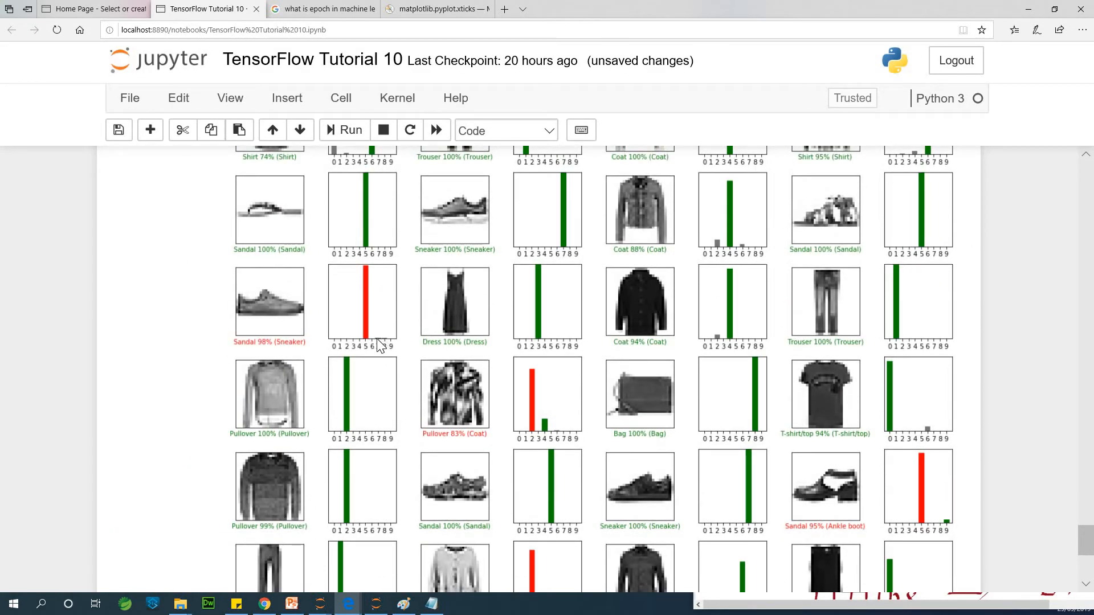
{"action": "mouse_move", "coordinate": [494, 329]}
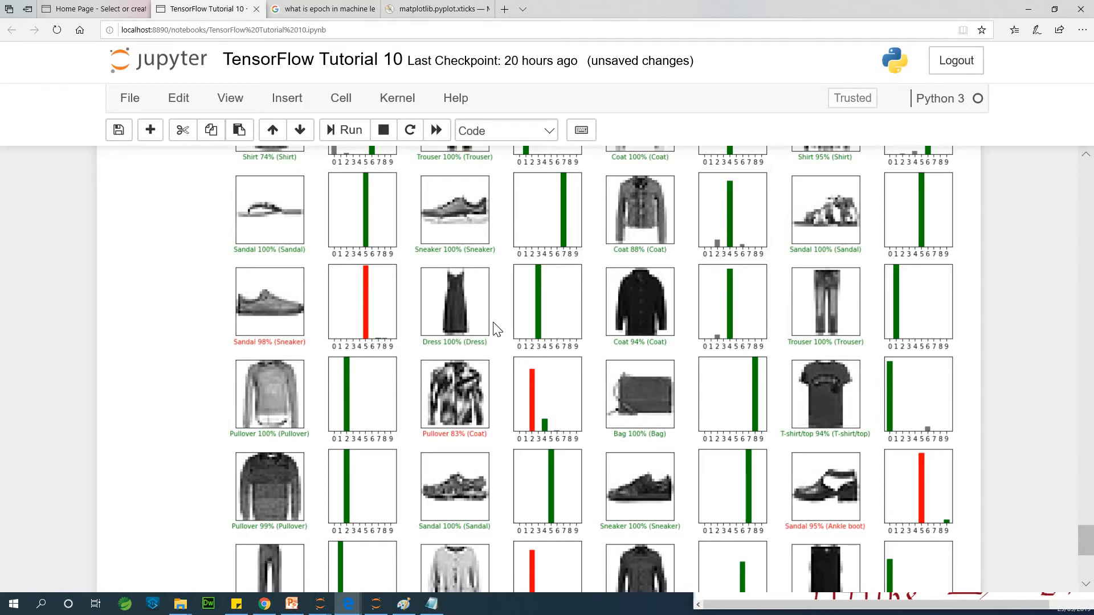
{"action": "scroll", "scroll_direction": "down", "scroll_amount": 3}
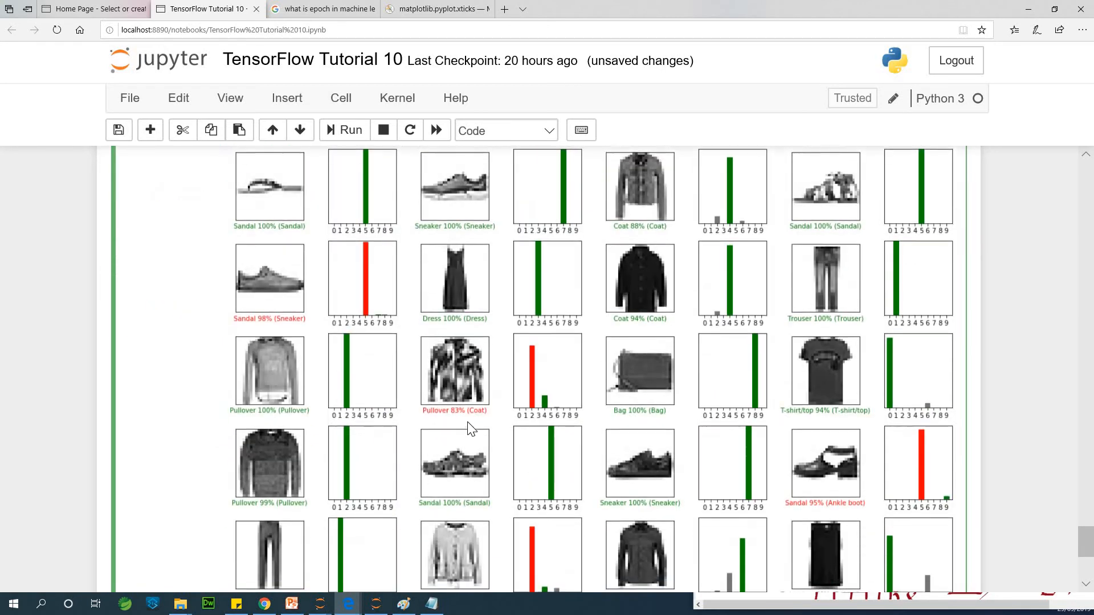
{"action": "scroll", "scroll_direction": "down", "scroll_amount": 3}
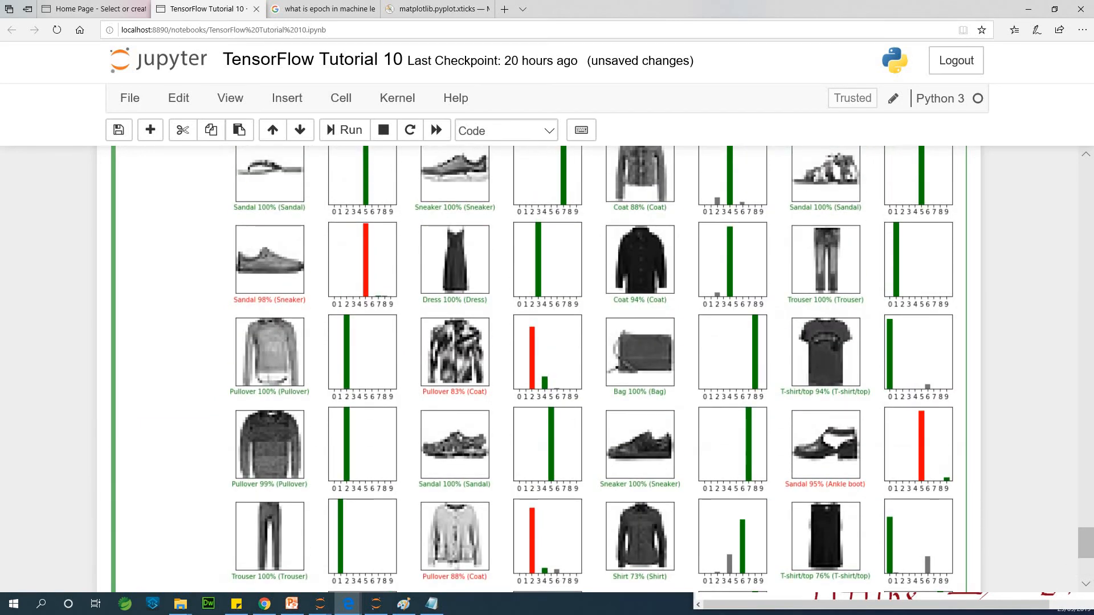
{"action": "scroll", "scroll_direction": "down", "scroll_amount": 3}
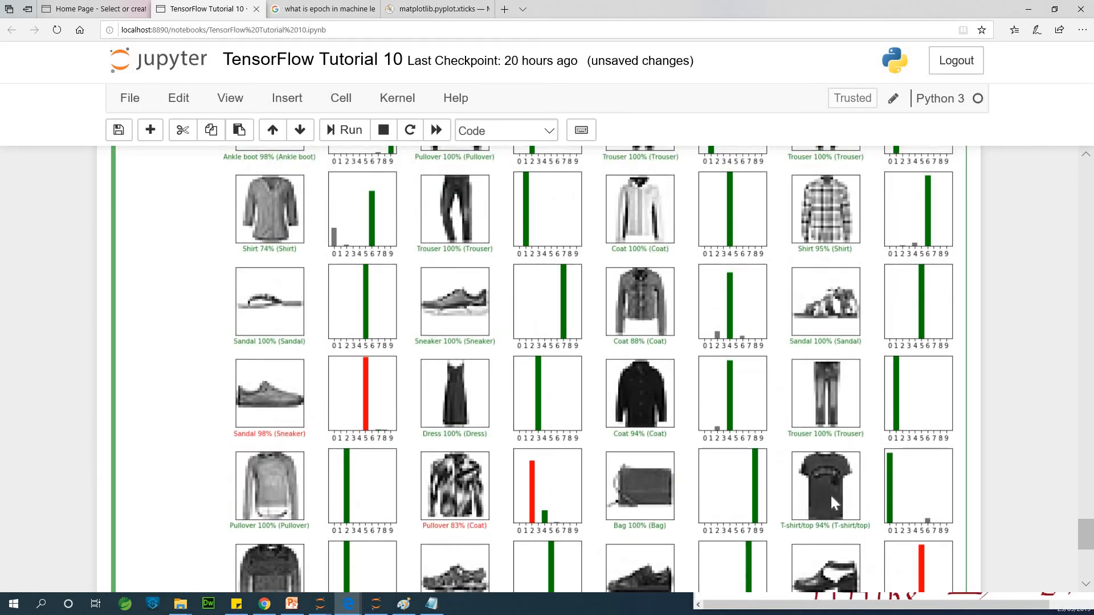